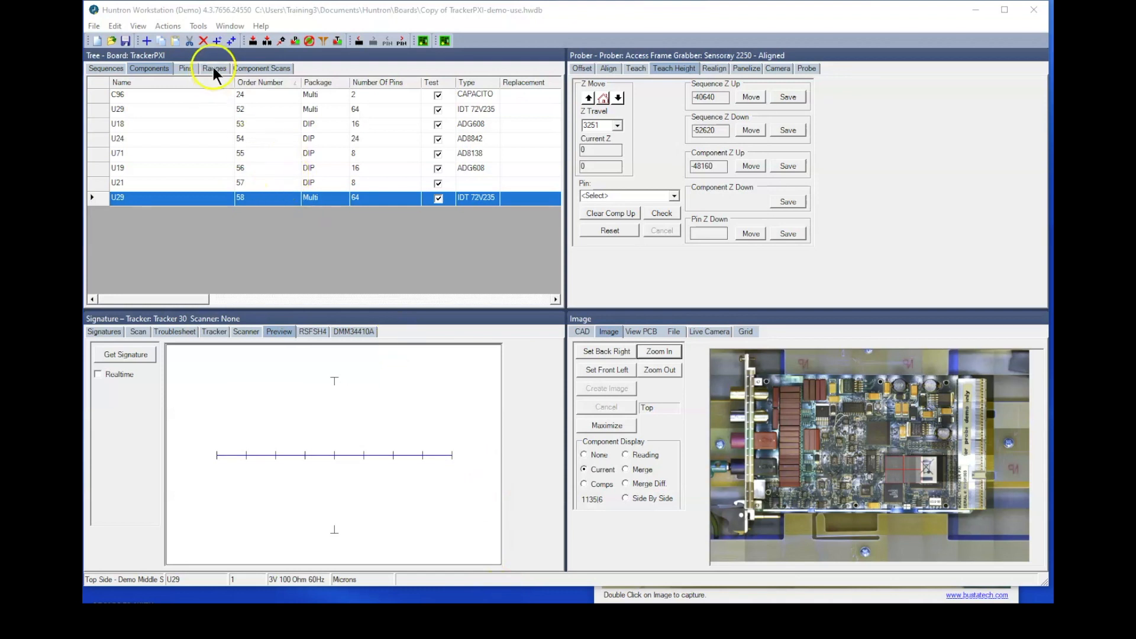
# Step: Review U29's test ranges against the component list, then show the Scan controls
pyautogui.click(214, 68)
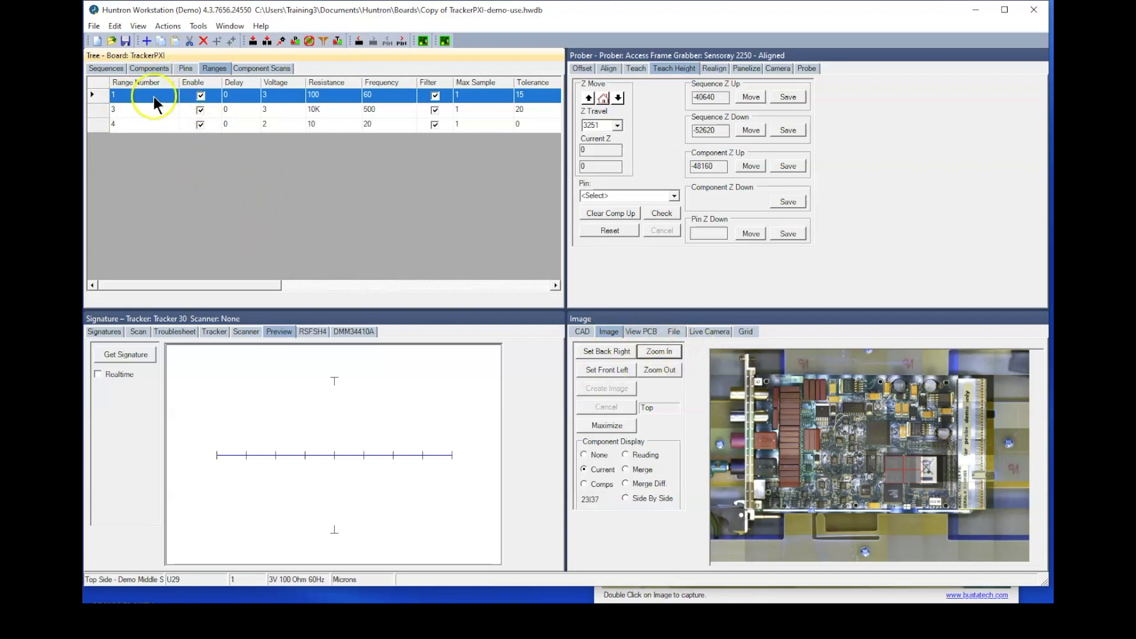
pyautogui.click(149, 69)
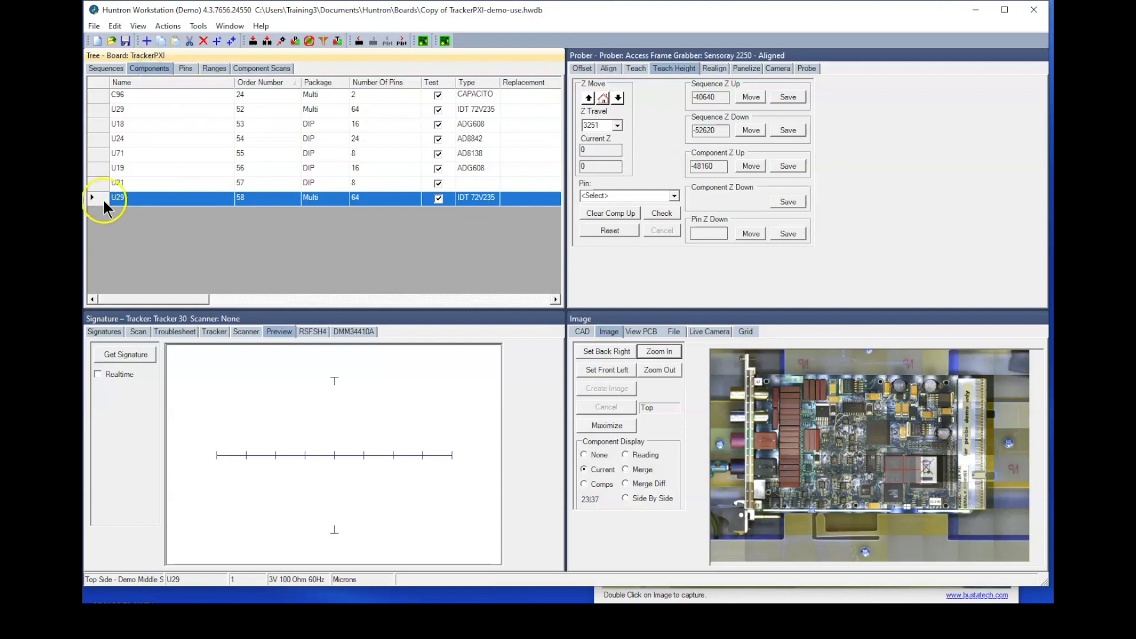
pyautogui.click(214, 69)
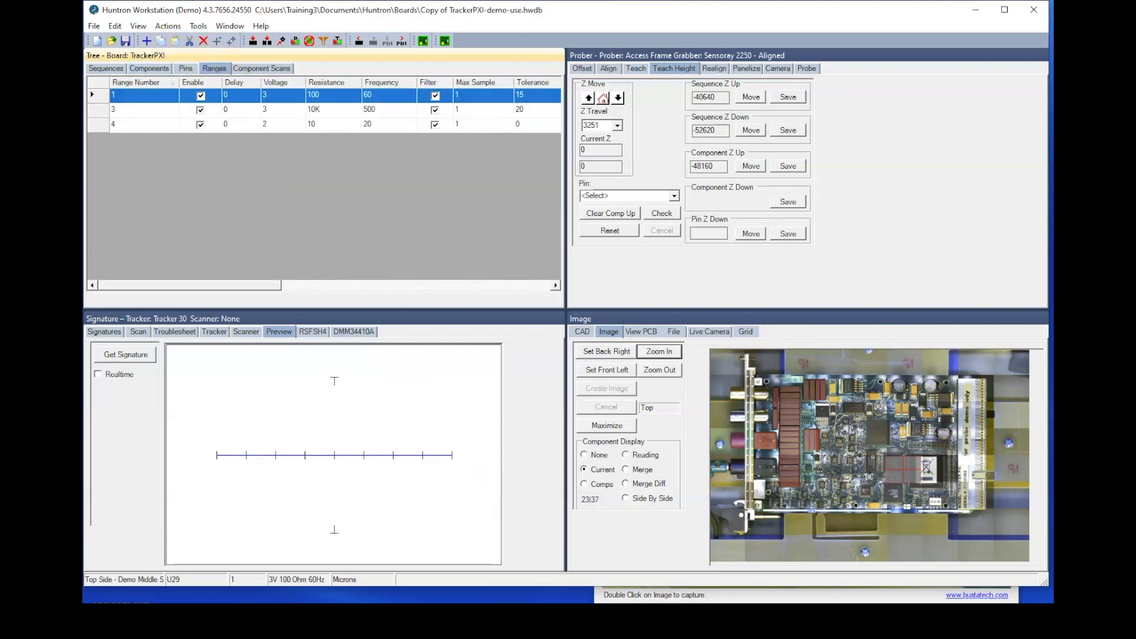
pyautogui.click(137, 332)
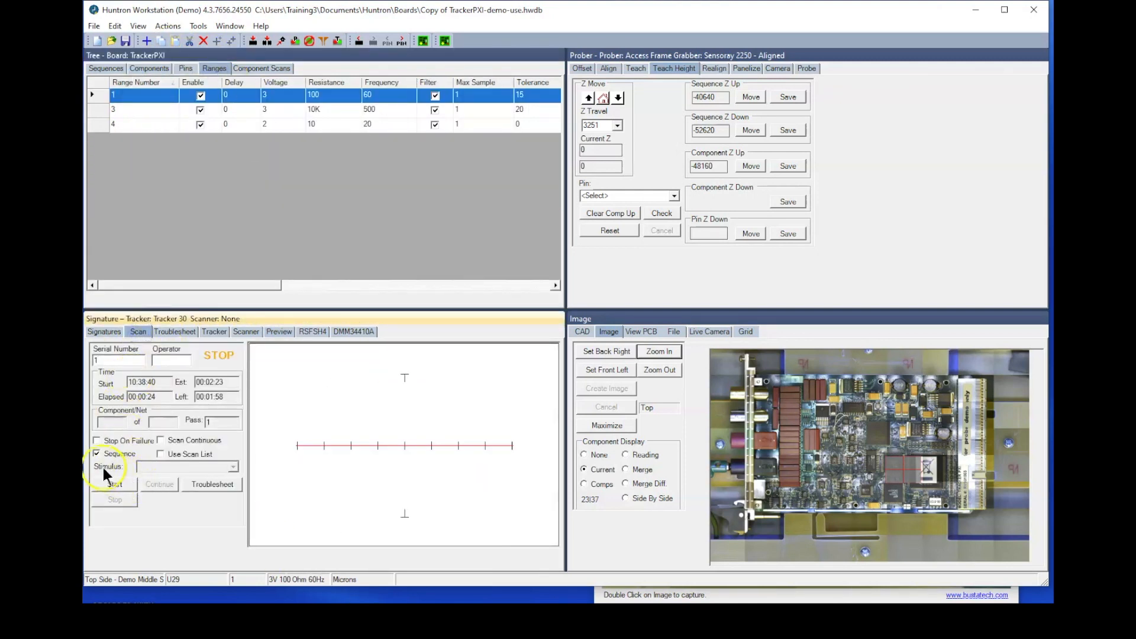
# Step: Start a scan of U29 by itself with Sequence unchecked
pyautogui.click(114, 484)
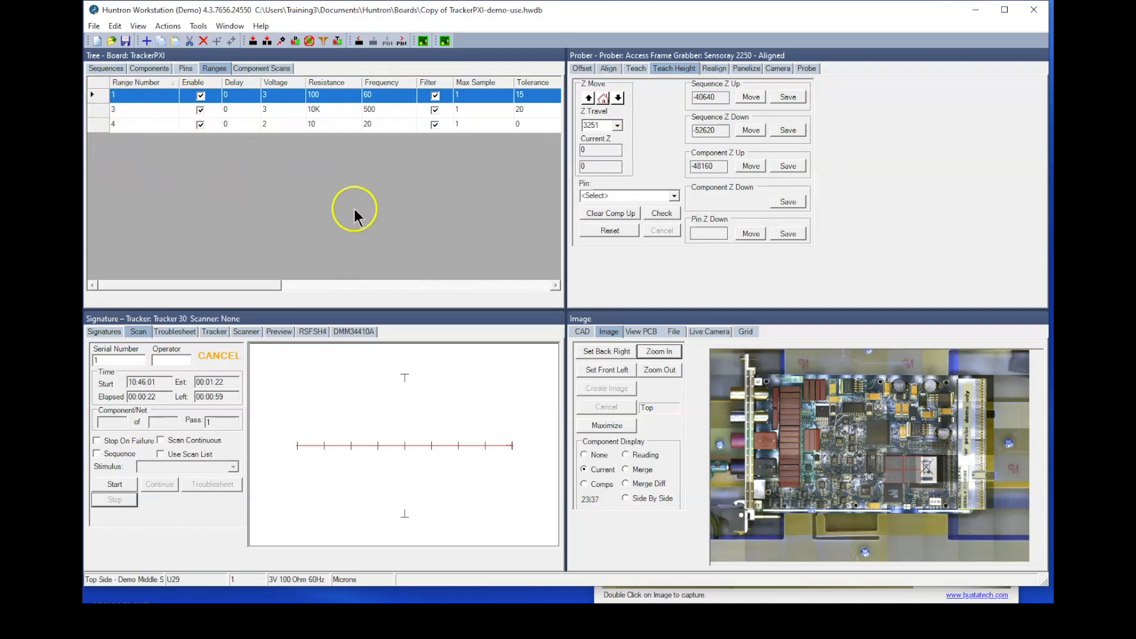
pyautogui.moveTo(158, 119)
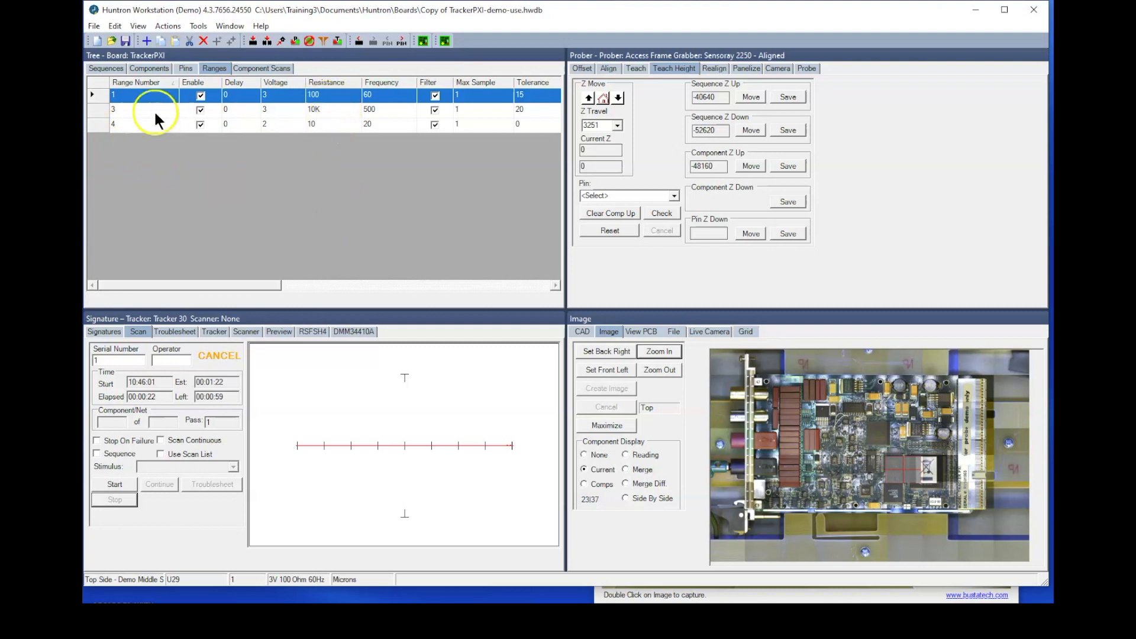
# Step: Delete range 1 from all pins of U29
pyautogui.rightClick(152, 109)
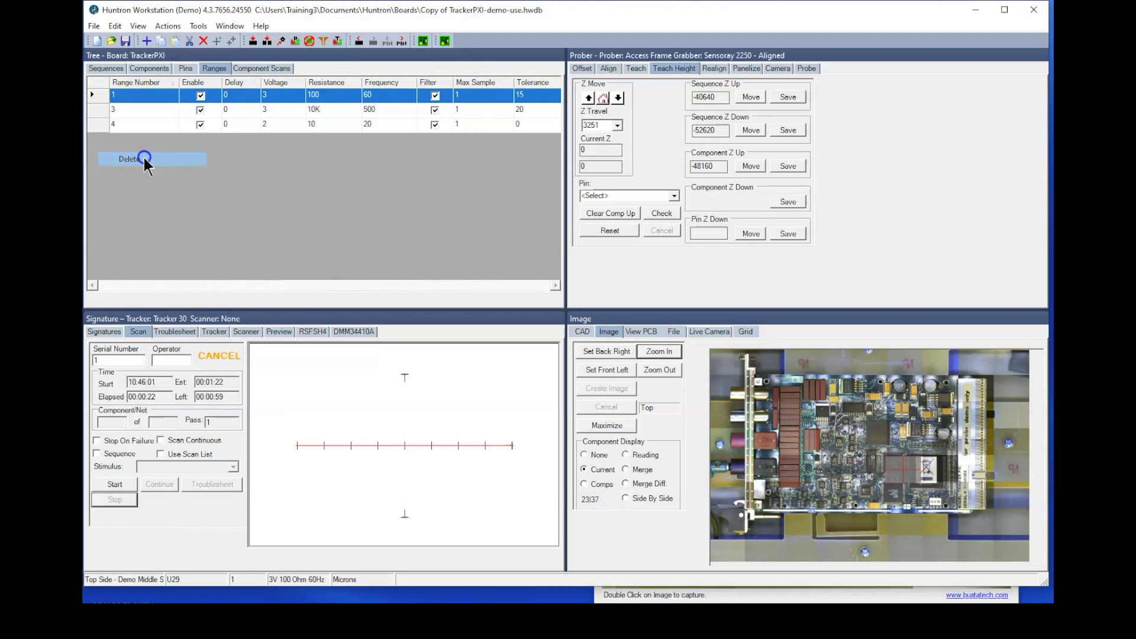
pyautogui.click(129, 158)
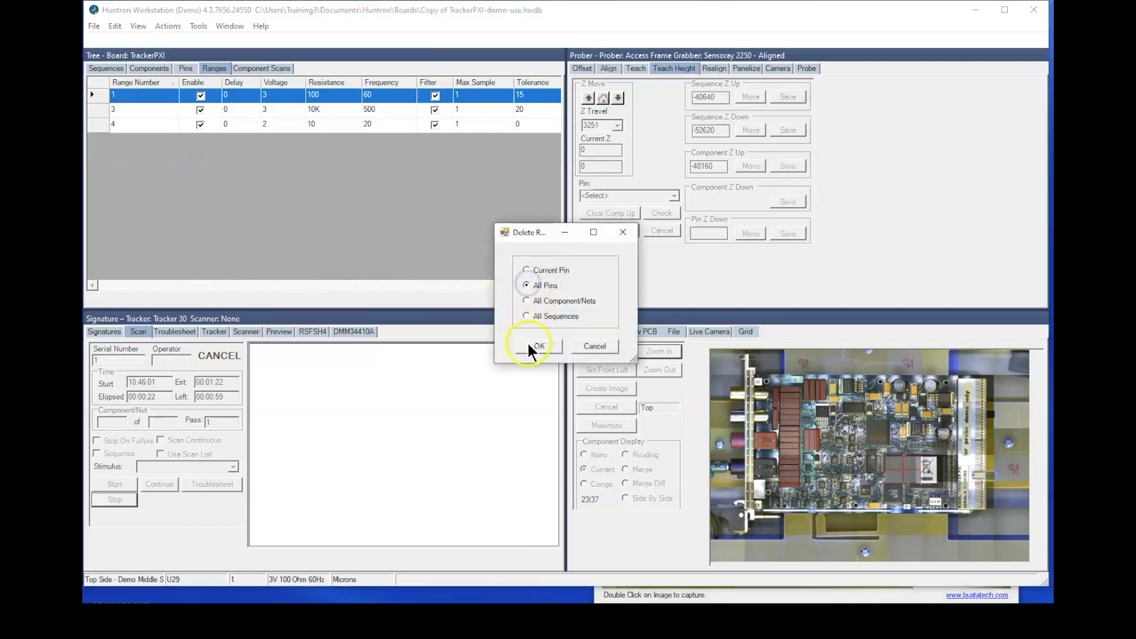
pyautogui.click(539, 346)
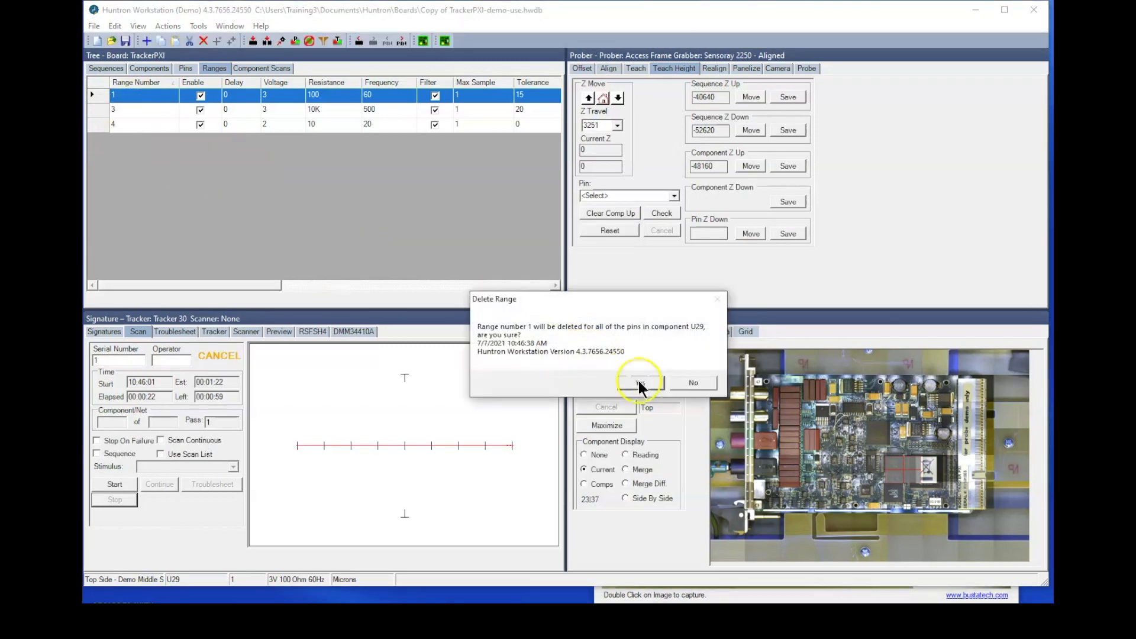
pyautogui.click(638, 383)
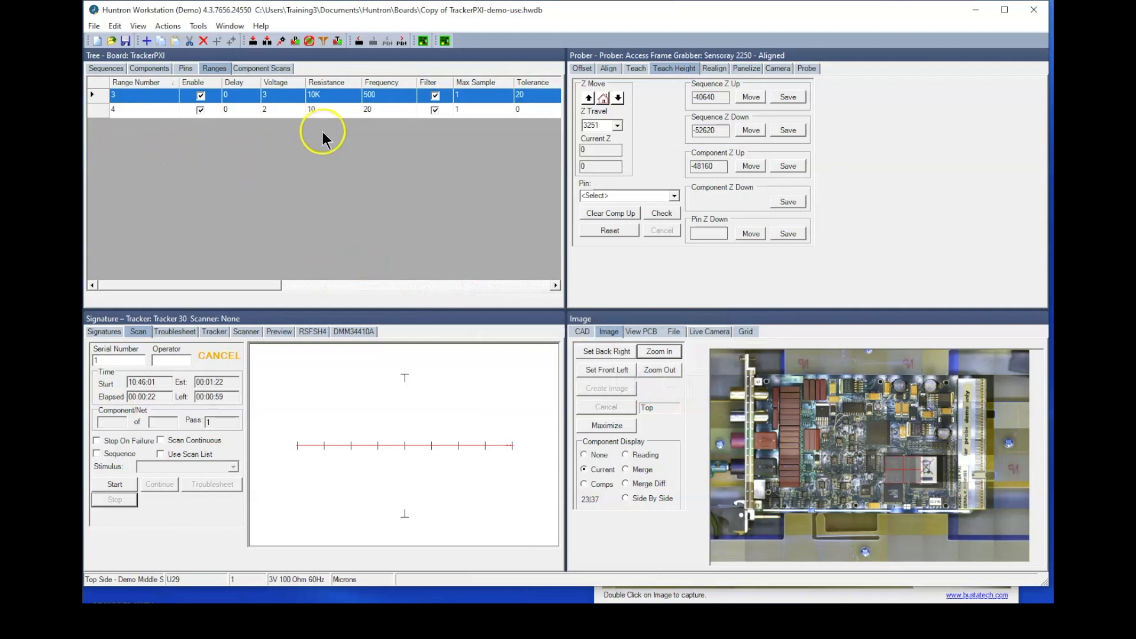
# Step: Delete range 4 from all pins of U29, leaving only range 3
pyautogui.rightClick(102, 109)
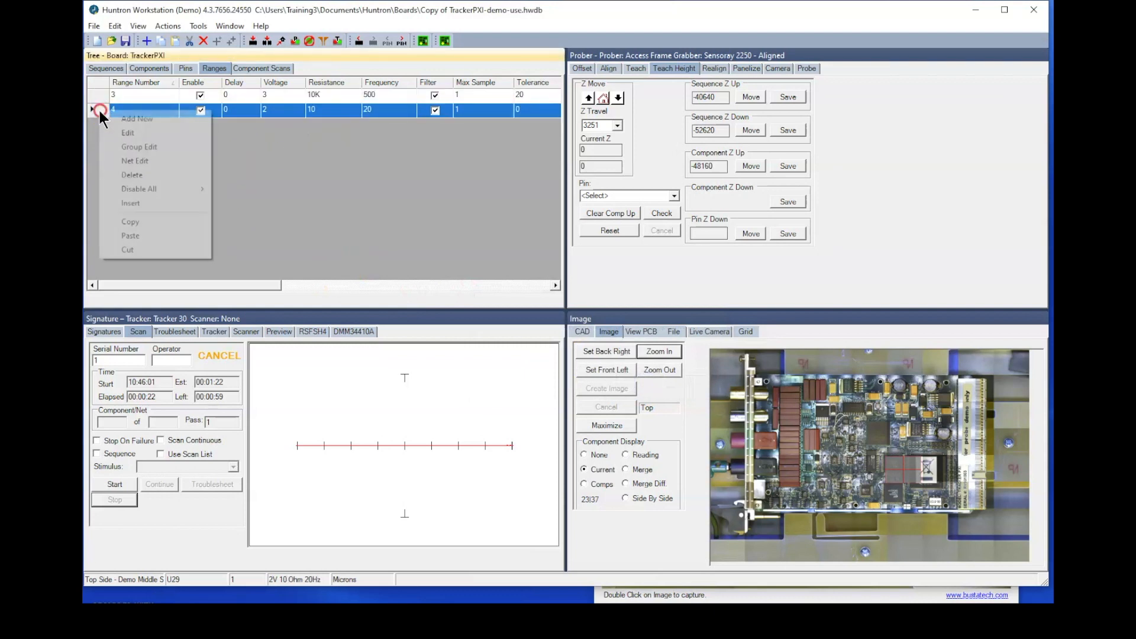
pyautogui.click(132, 175)
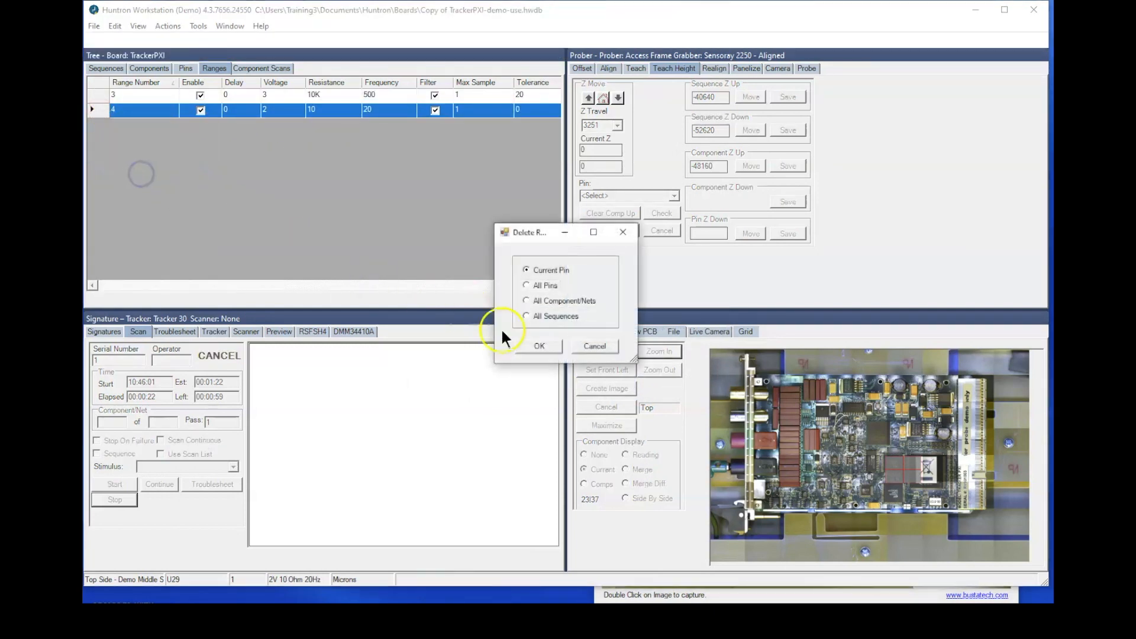
pyautogui.click(527, 286)
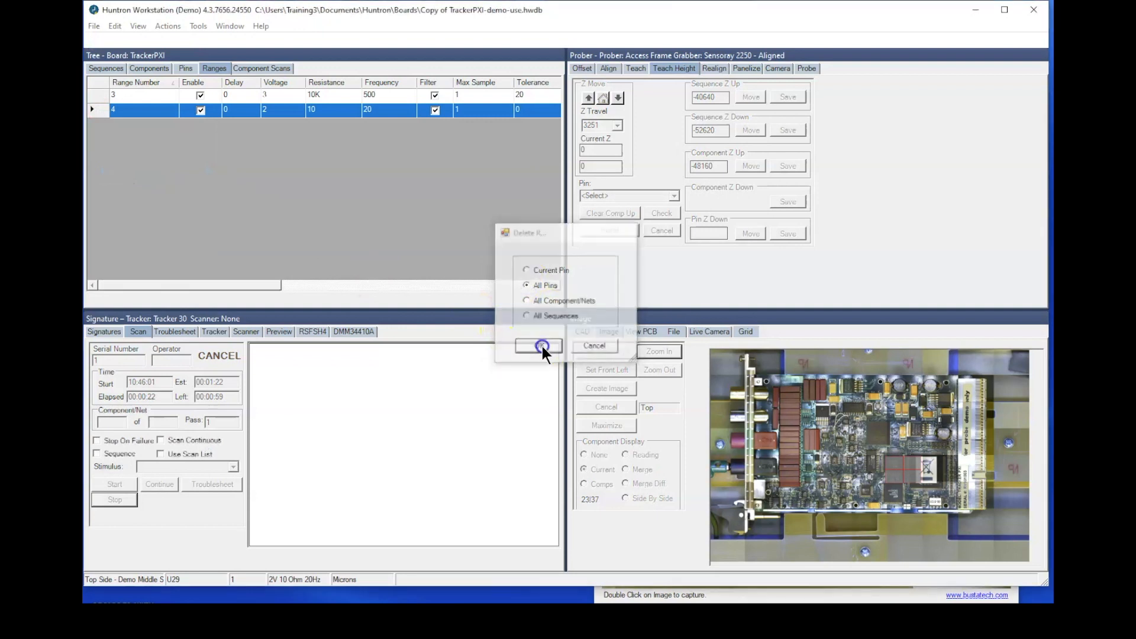
pyautogui.click(539, 346)
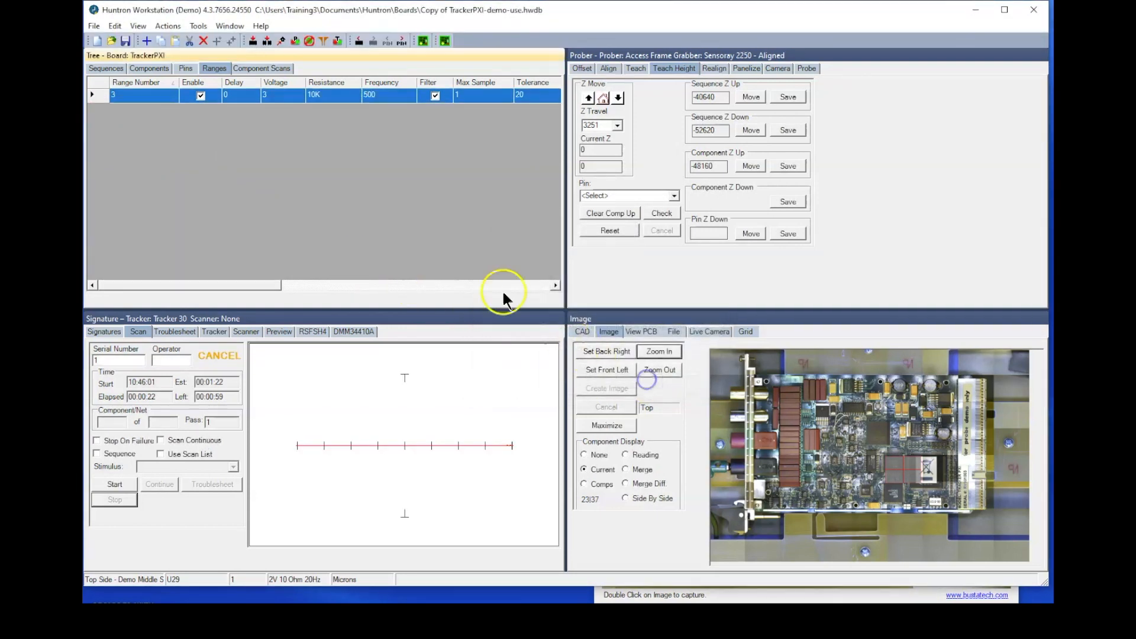
pyautogui.moveTo(424, 311)
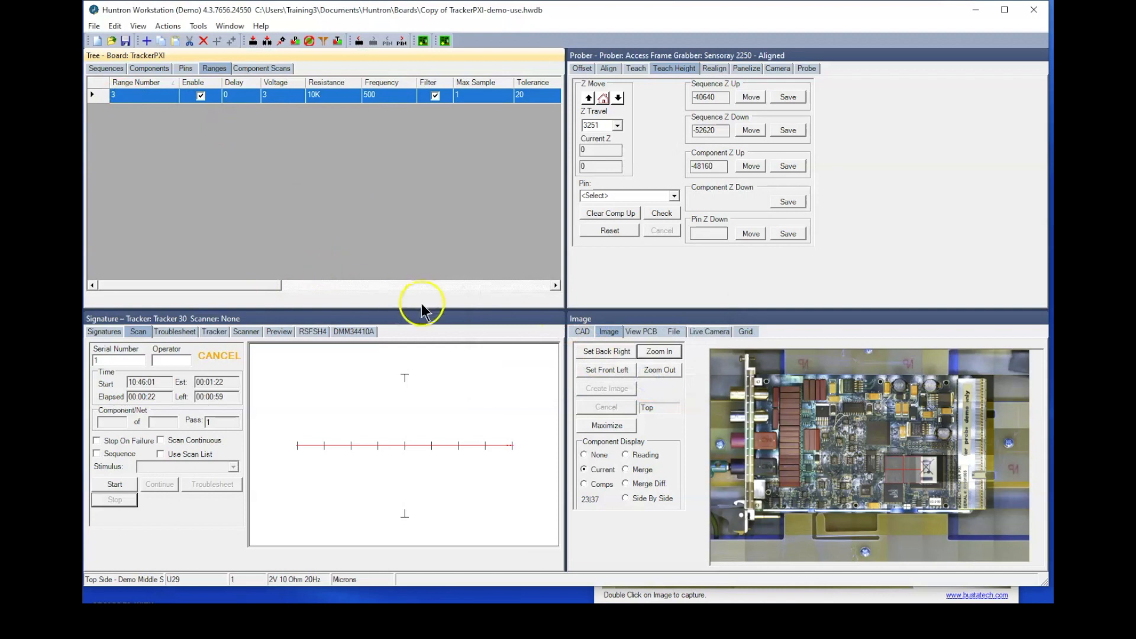
pyautogui.moveTo(115, 485)
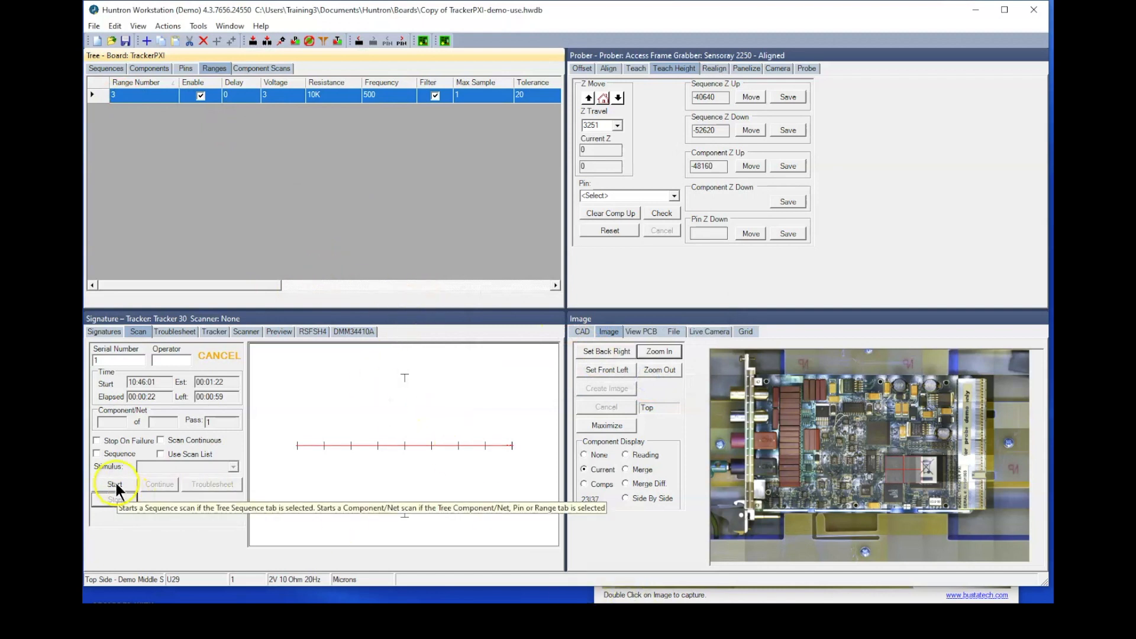
# Step: Start a scan of U29 with only range 3 and confirm the connection prompt
pyautogui.click(115, 485)
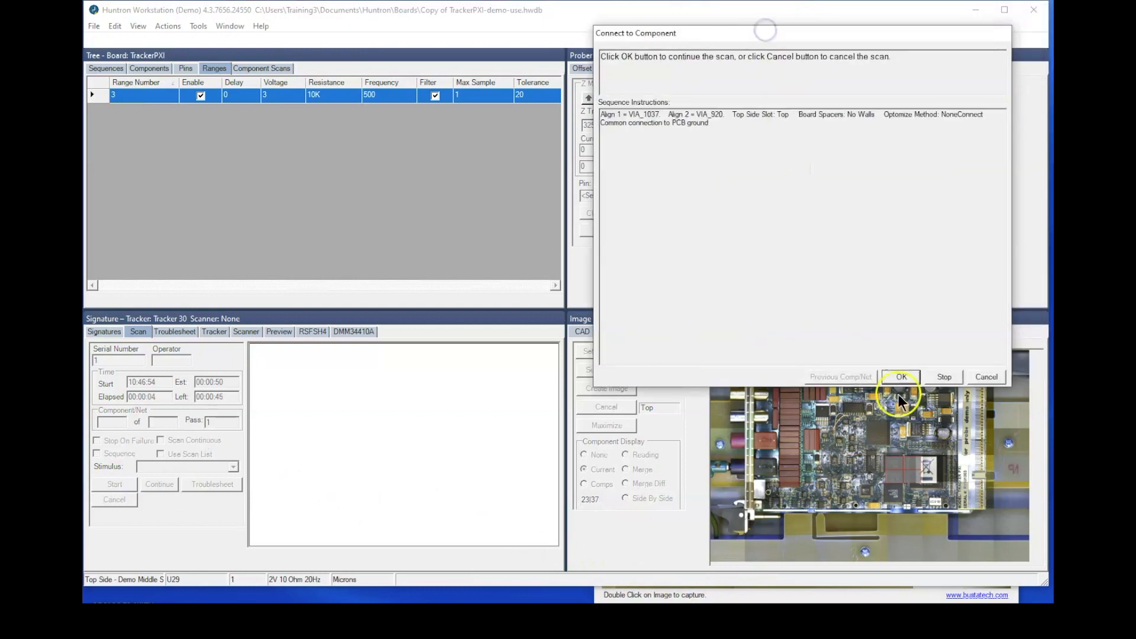
pyautogui.click(902, 377)
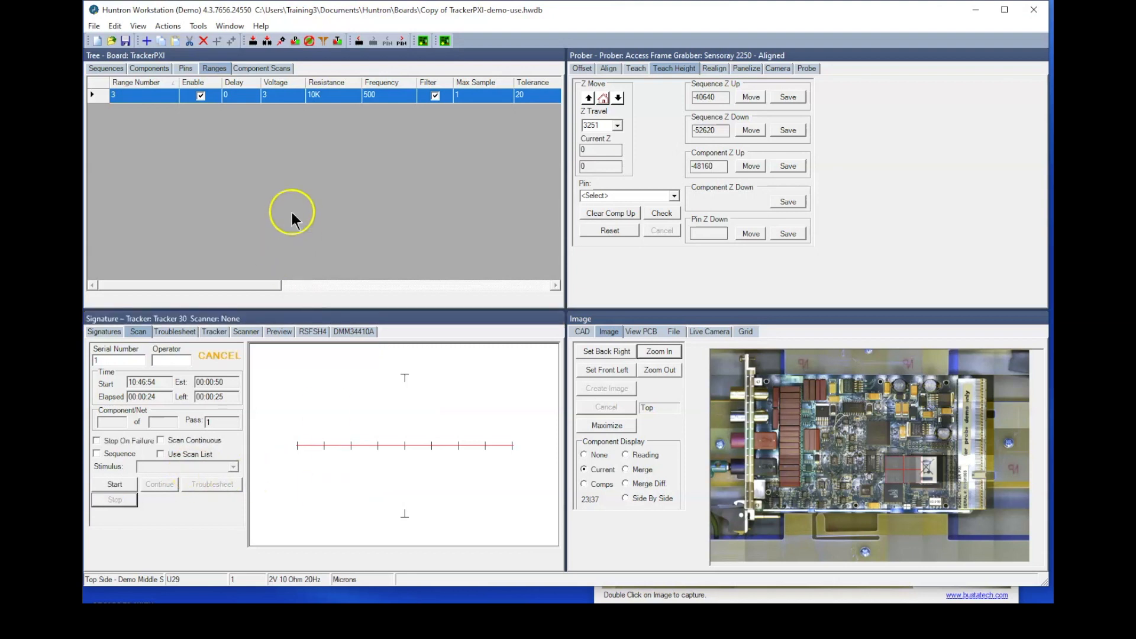
# Step: Review range 3's frequency choices and leave it at 500 Hz alongside 3V and 10K
pyautogui.click(408, 94)
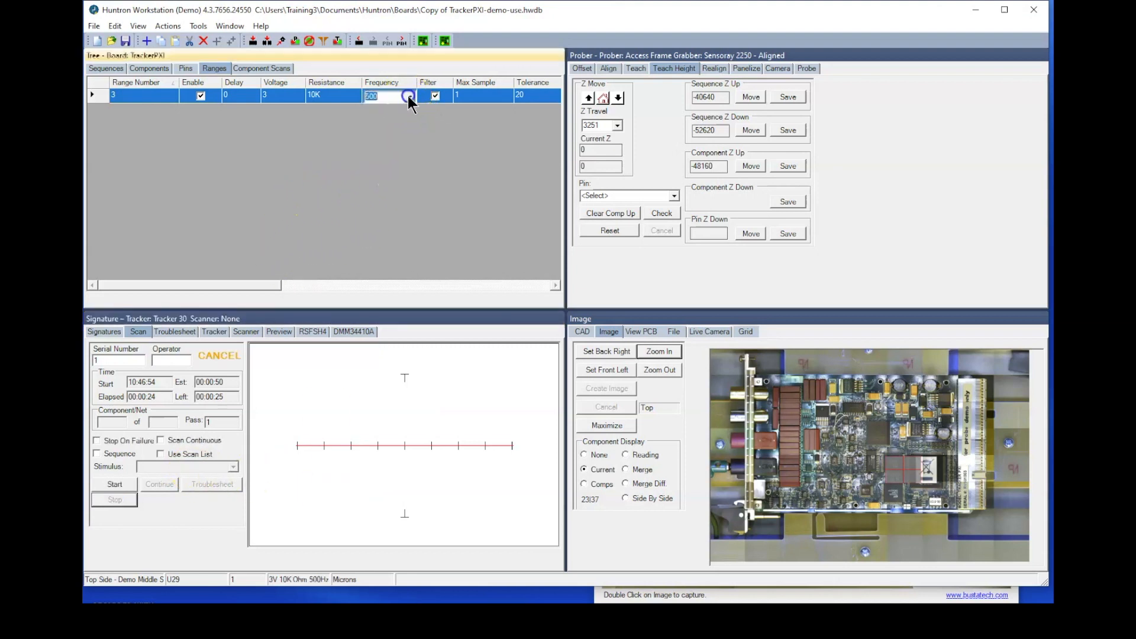
pyautogui.click(409, 96)
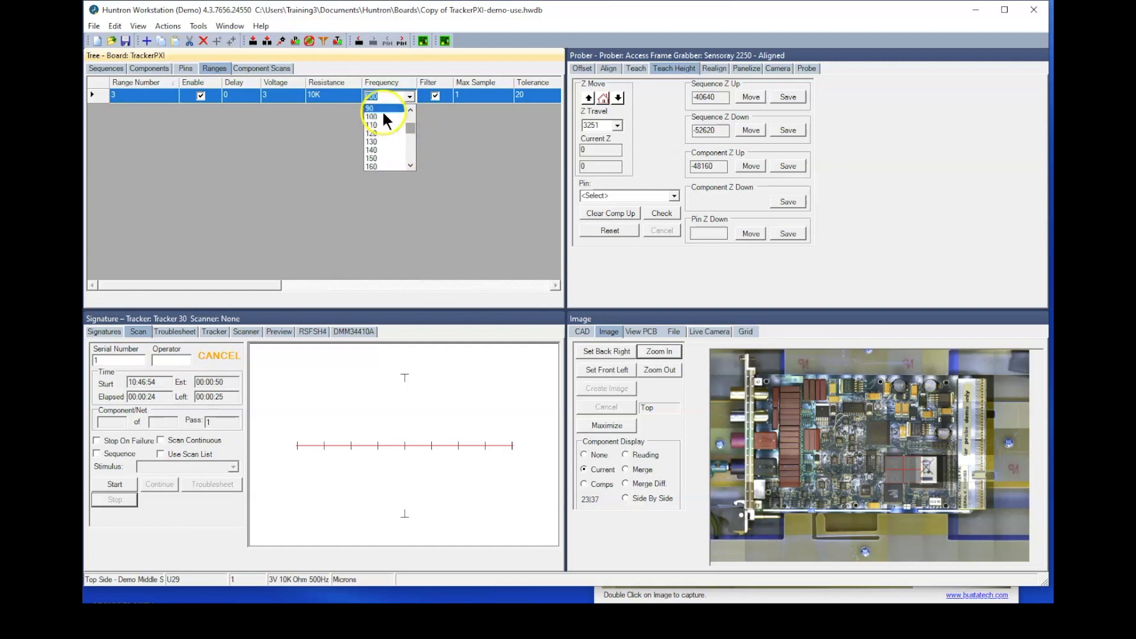
pyautogui.click(370, 117)
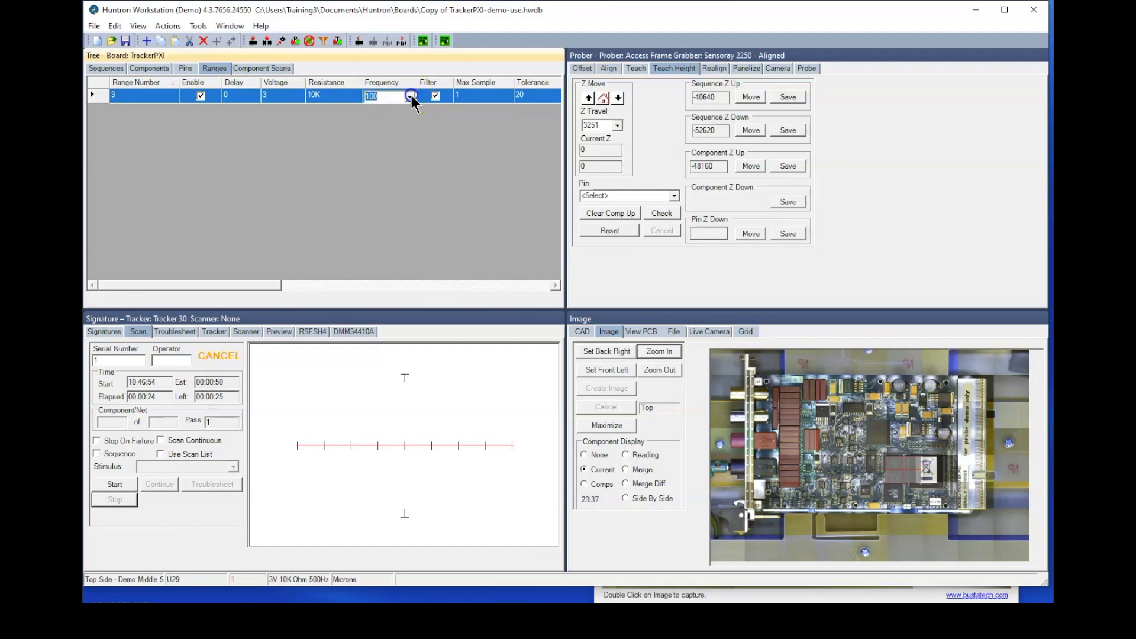
pyautogui.click(410, 96)
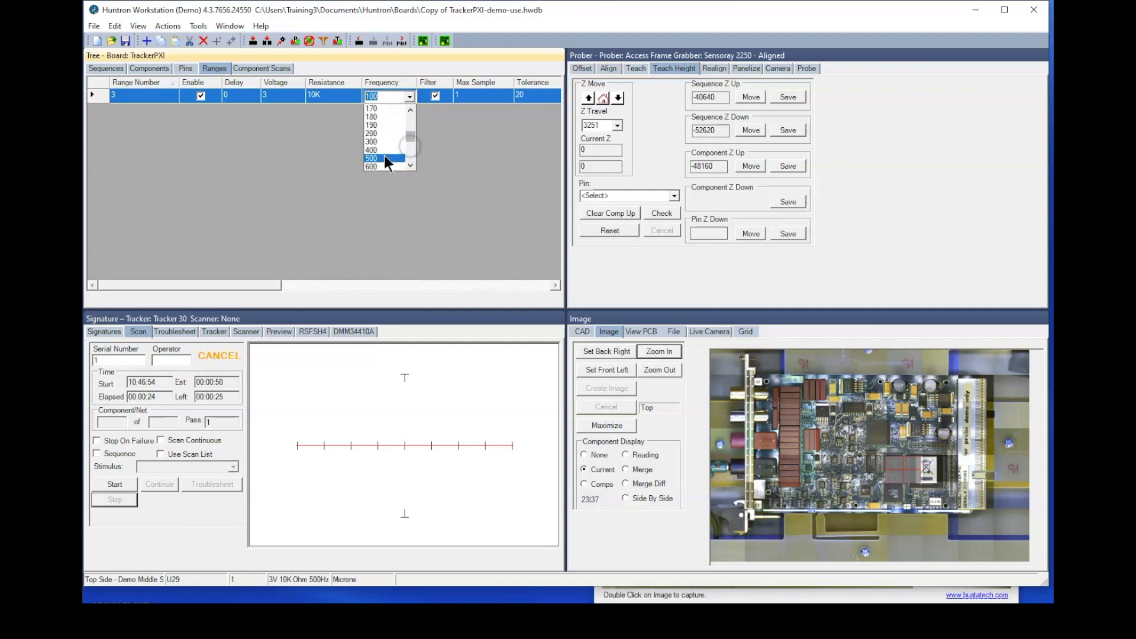
pyautogui.click(371, 159)
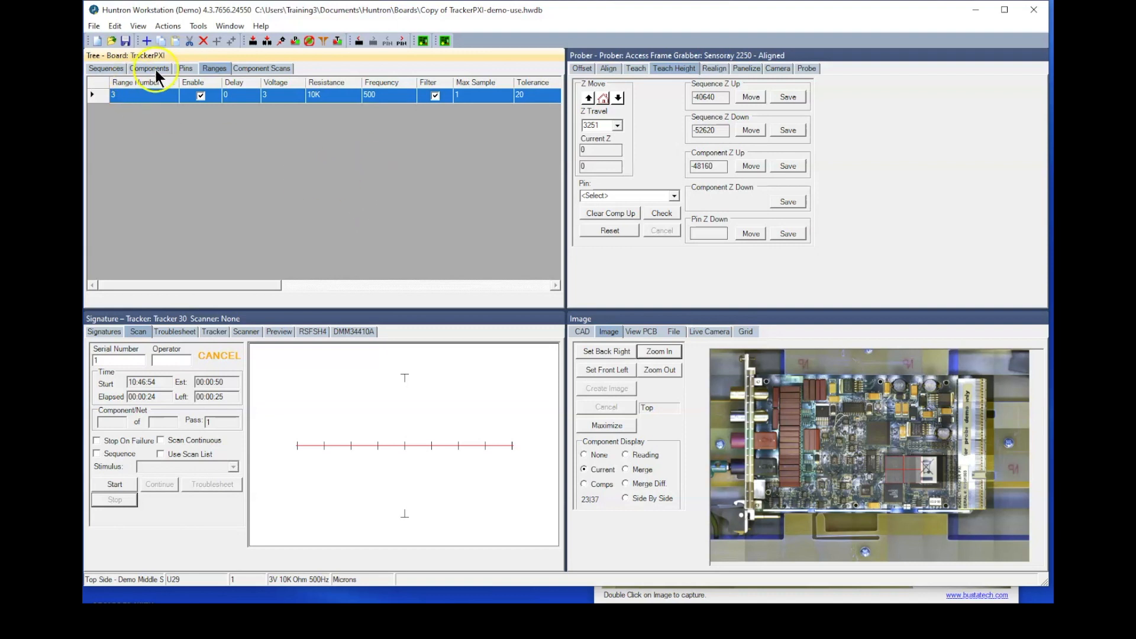
# Step: Show the component list scrolled right to the Pin Spacing and X/Y Position columns
pyautogui.click(150, 68)
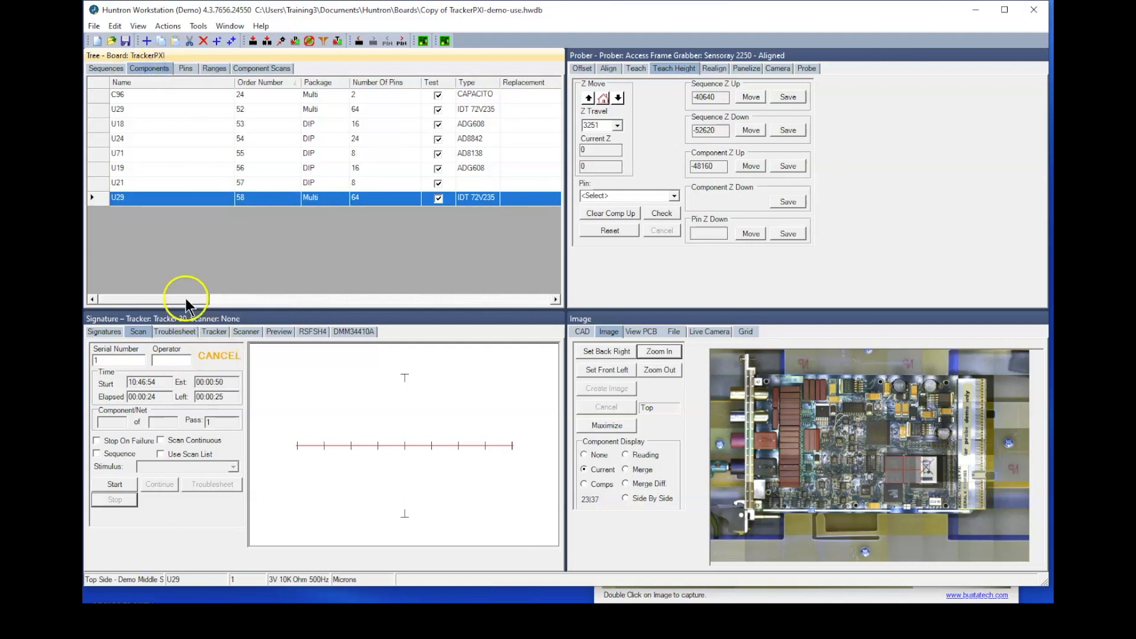
pyautogui.moveTo(185, 298); pyautogui.dragTo(431, 298)
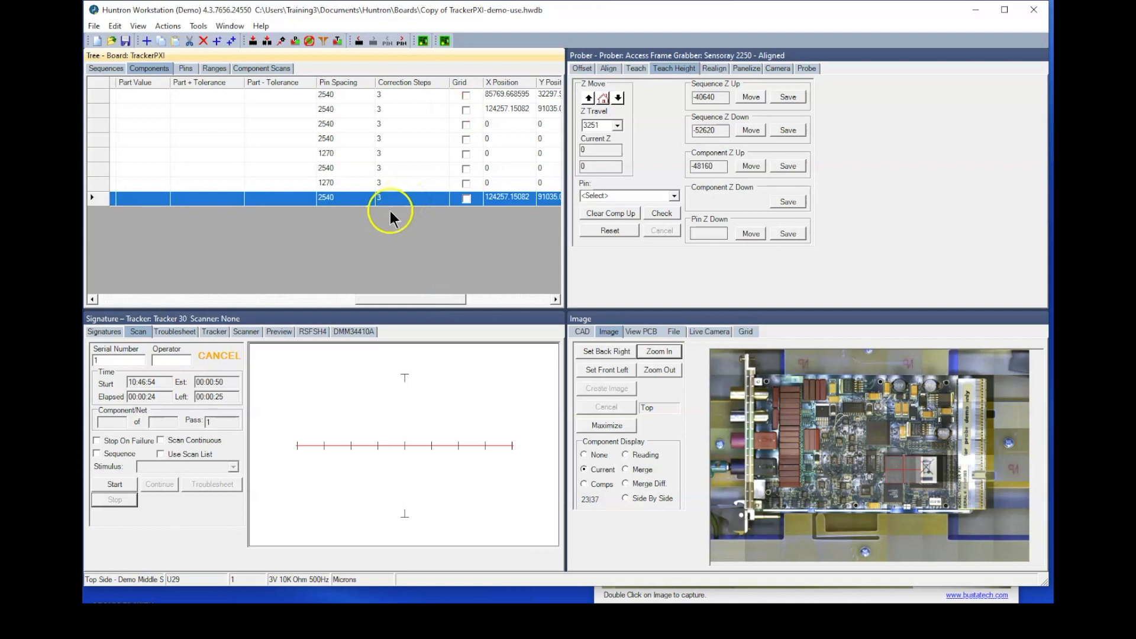
pyautogui.moveTo(415, 217)
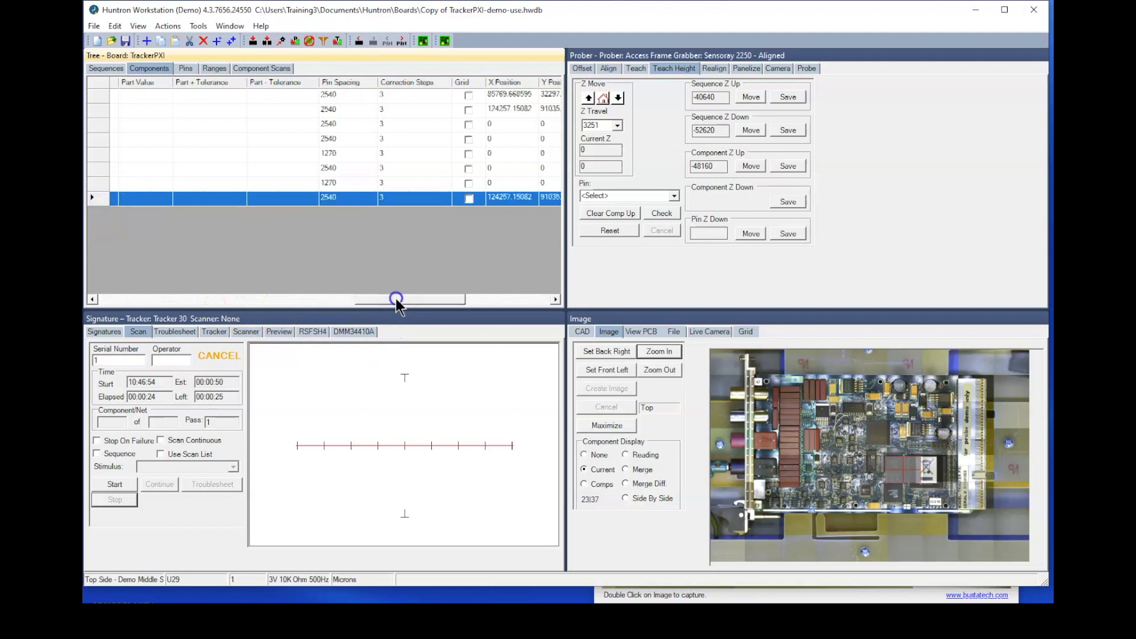
# Step: Tick Z Home Between Comp/Net for Top Side - Demo Middle Slot, start its scan, then stop it
pyautogui.click(105, 68)
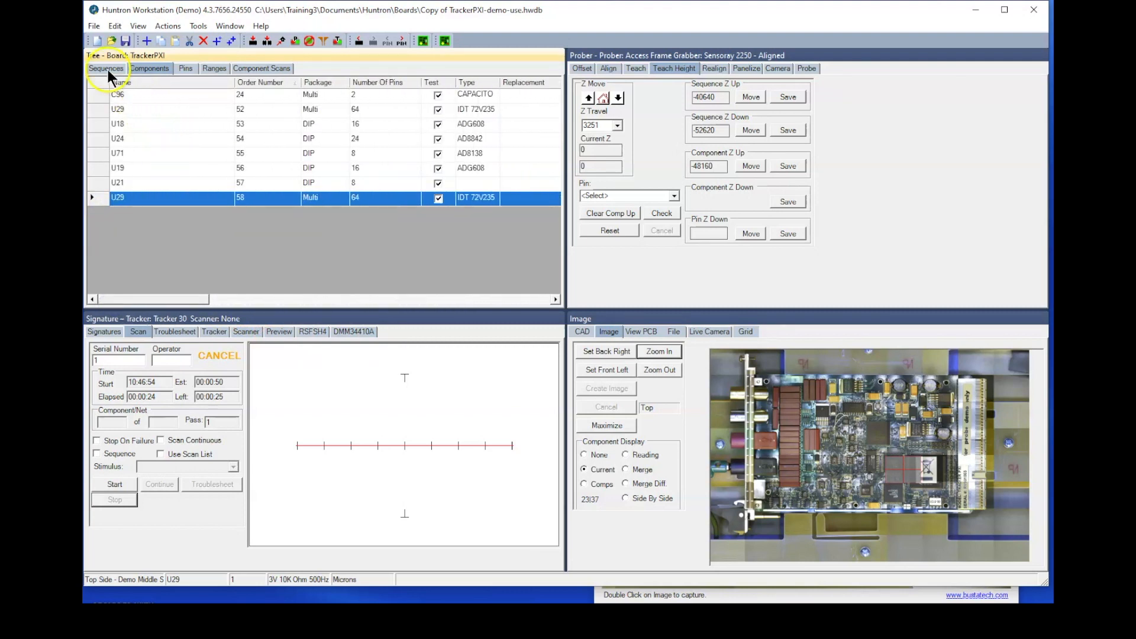
pyautogui.click(106, 69)
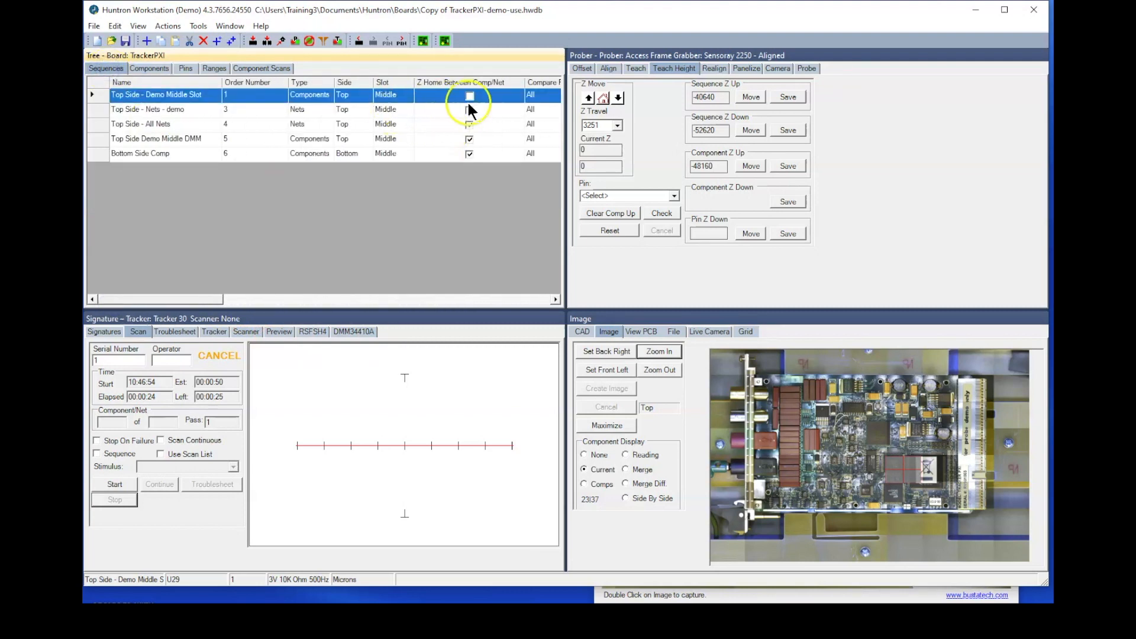
pyautogui.click(470, 94)
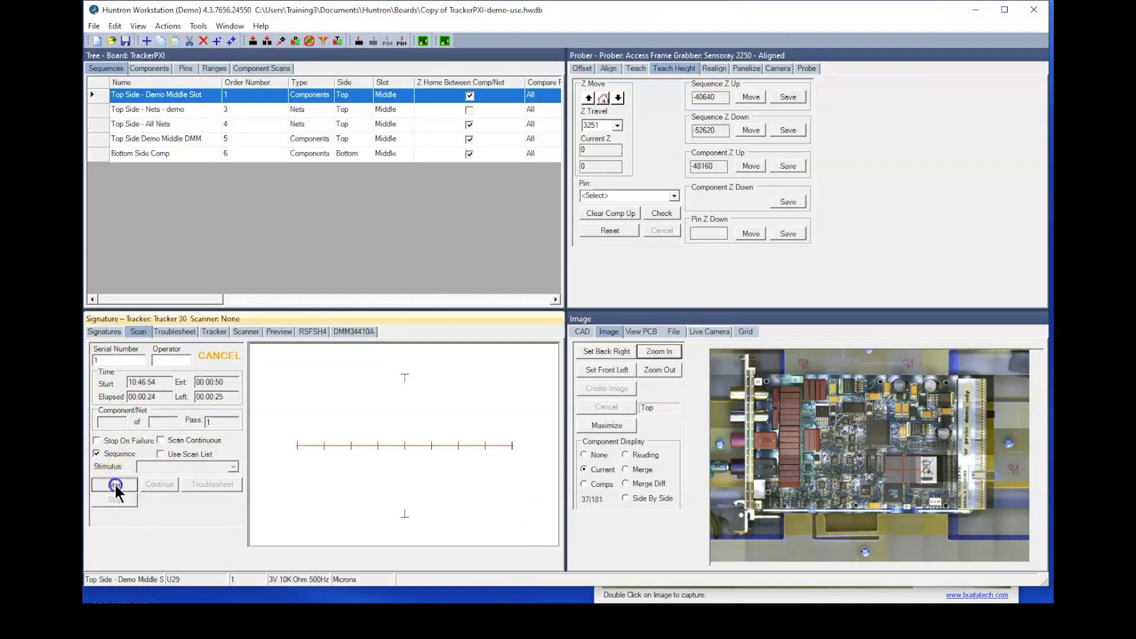
pyautogui.click(114, 484)
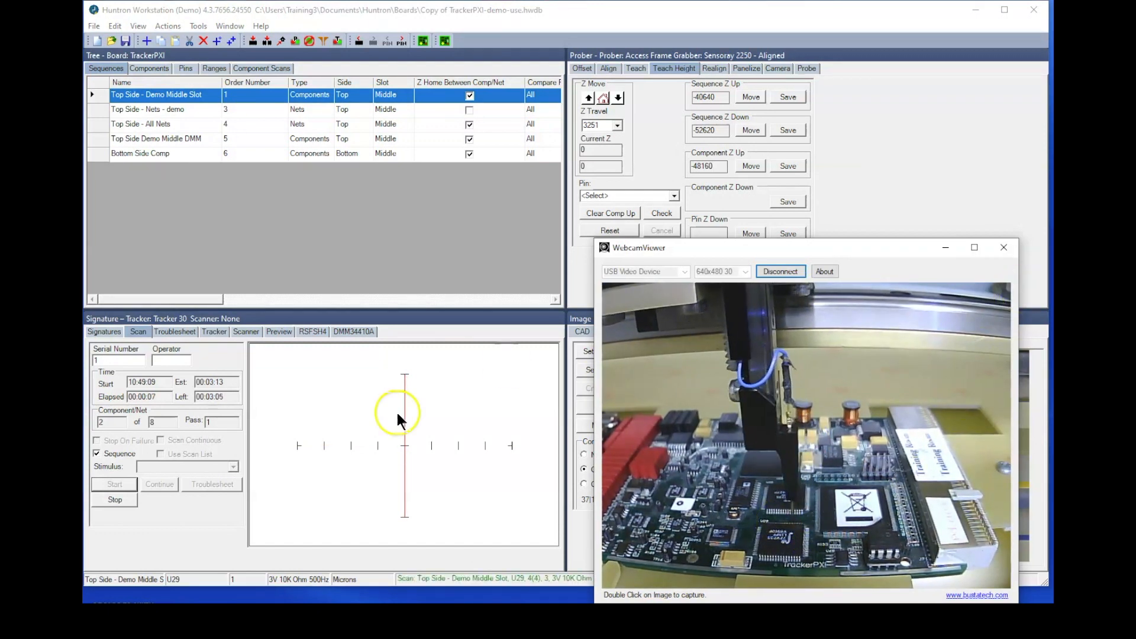
pyautogui.click(115, 500)
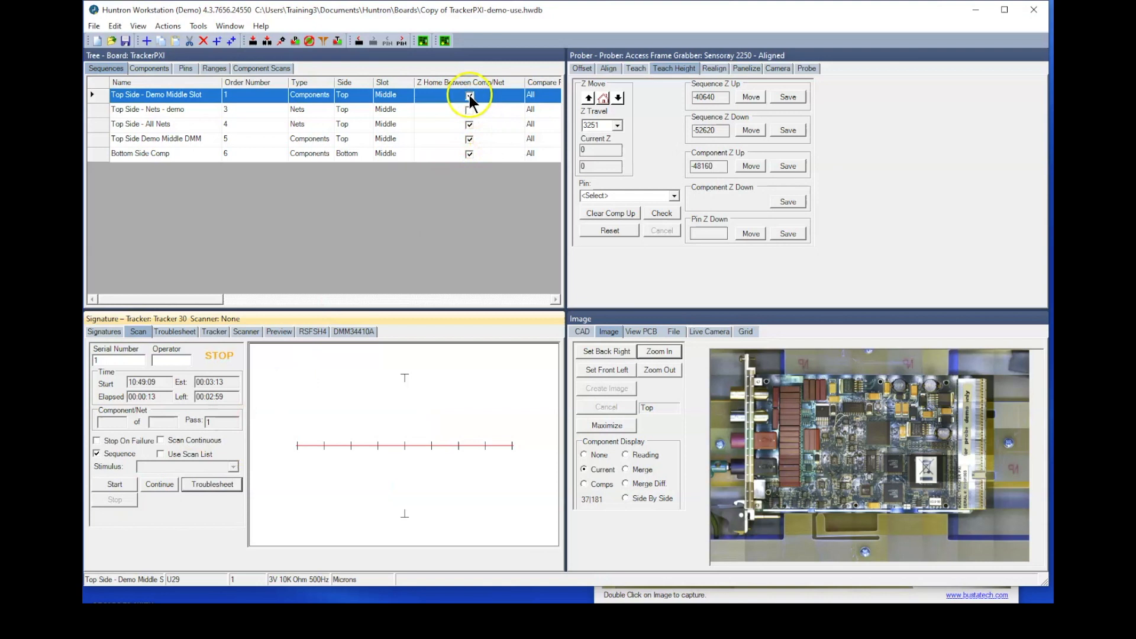
# Step: Untick Z Home Between Comp/Net for the sequence, rescan it, then stop the scan
pyautogui.click(470, 95)
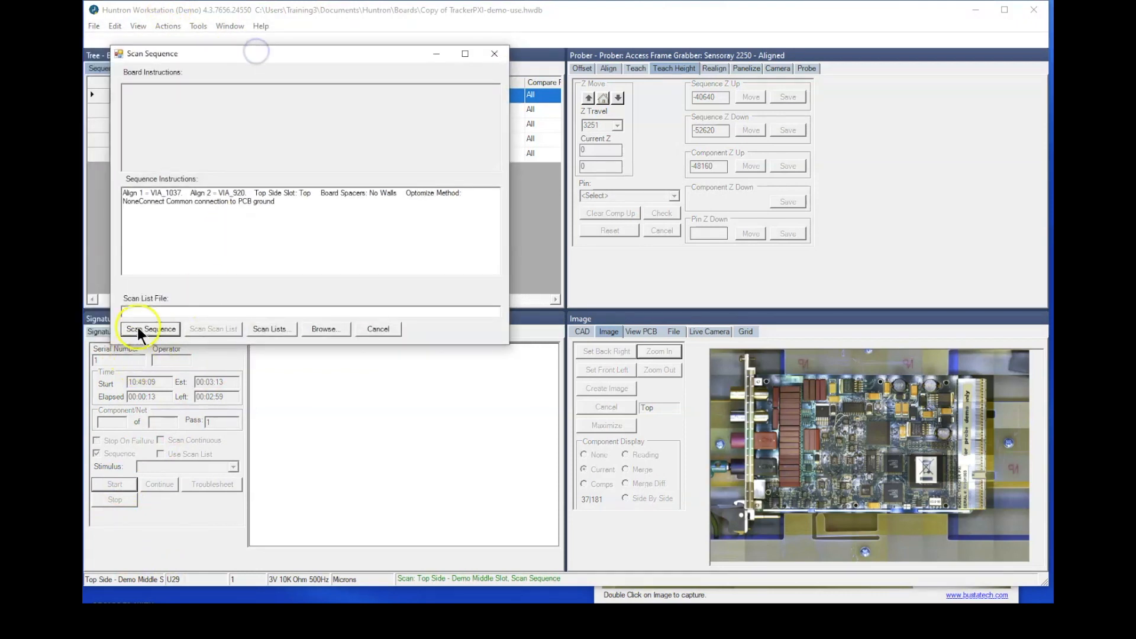
pyautogui.click(150, 328)
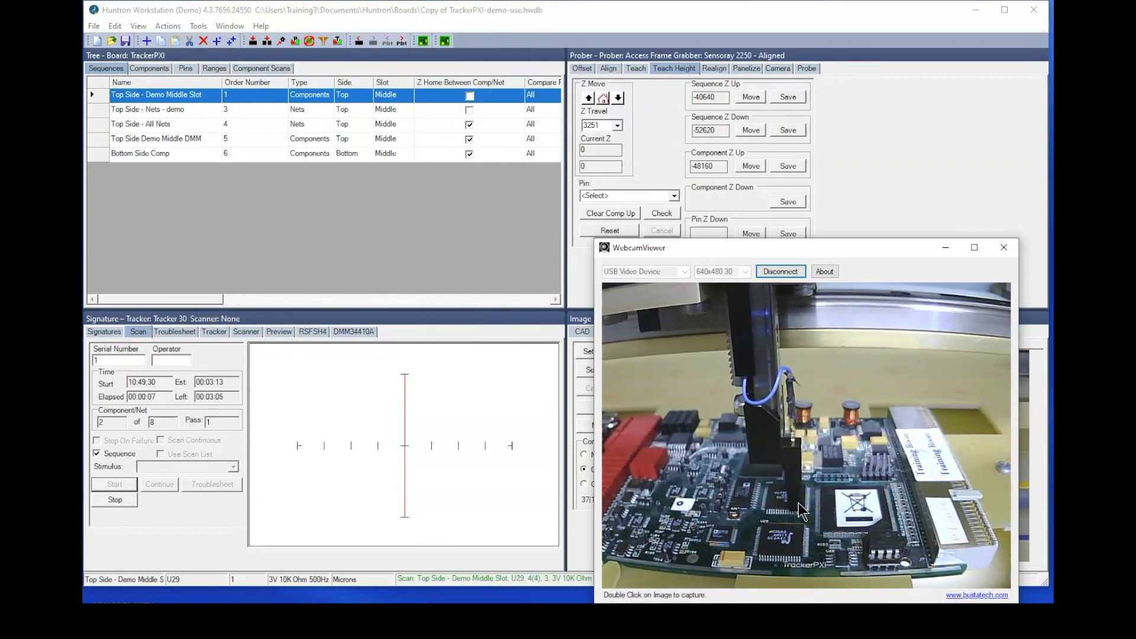
pyautogui.click(114, 485)
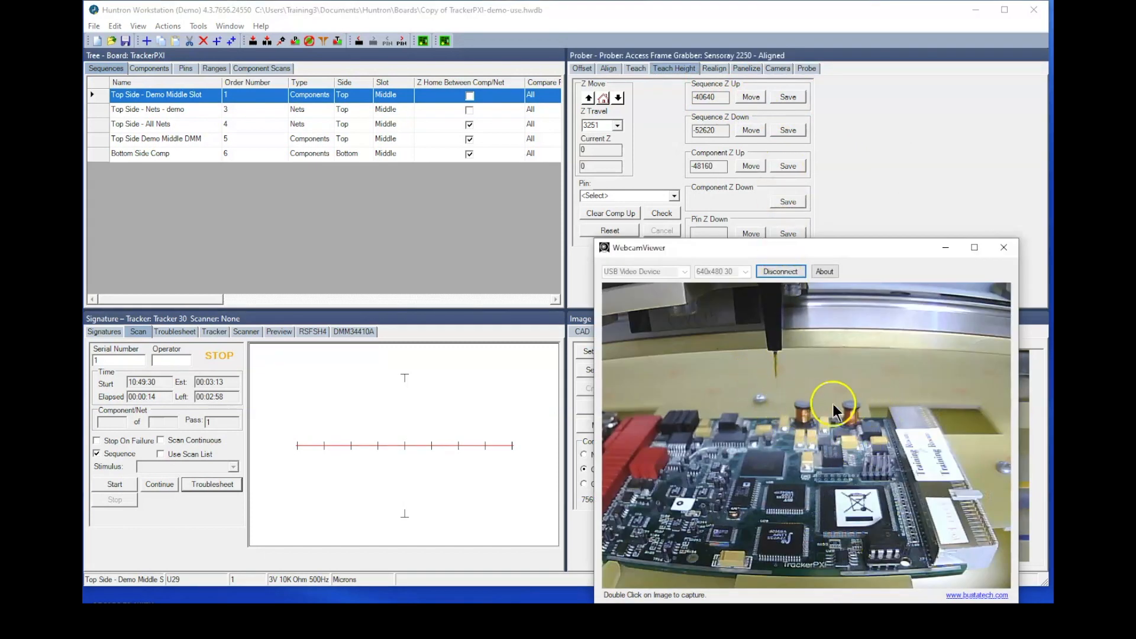
pyautogui.moveTo(862, 426)
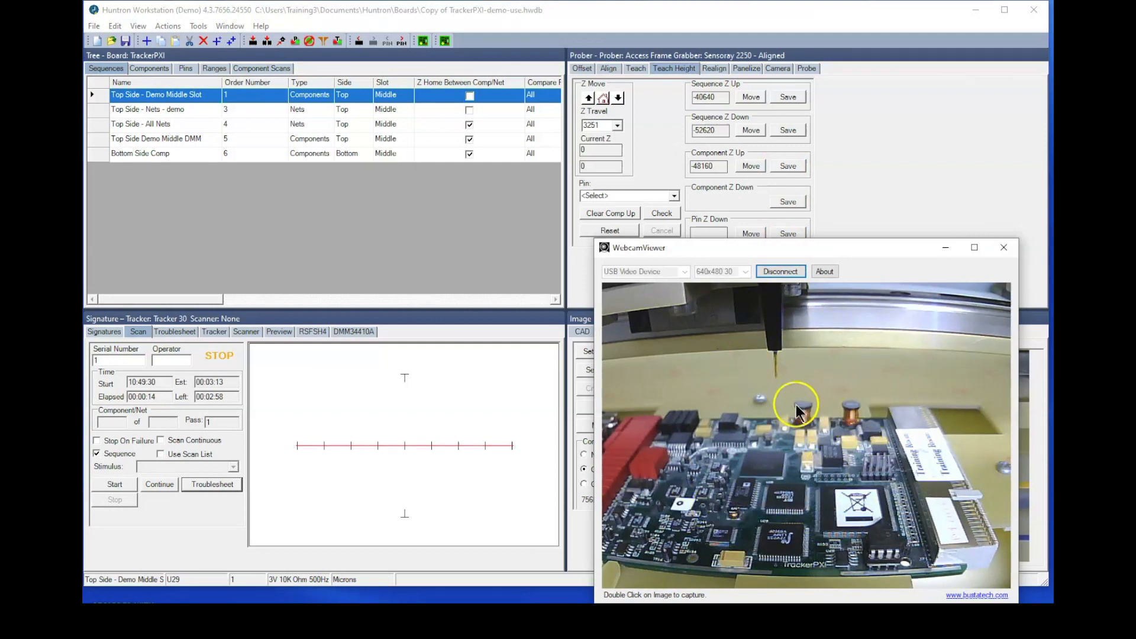
pyautogui.moveTo(871, 431)
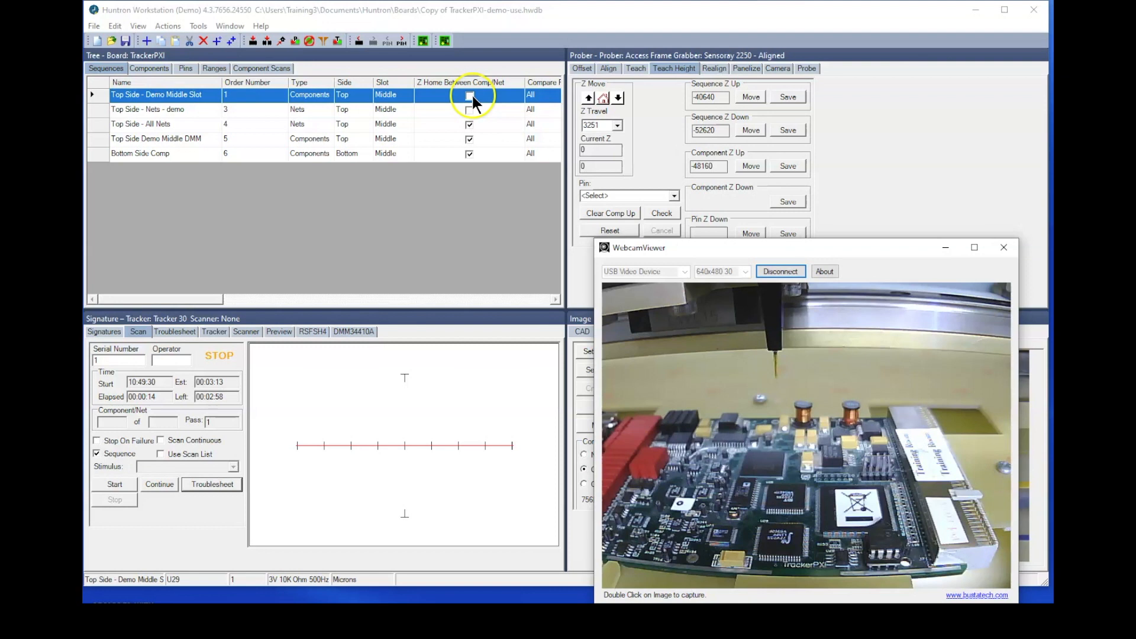
pyautogui.click(470, 95)
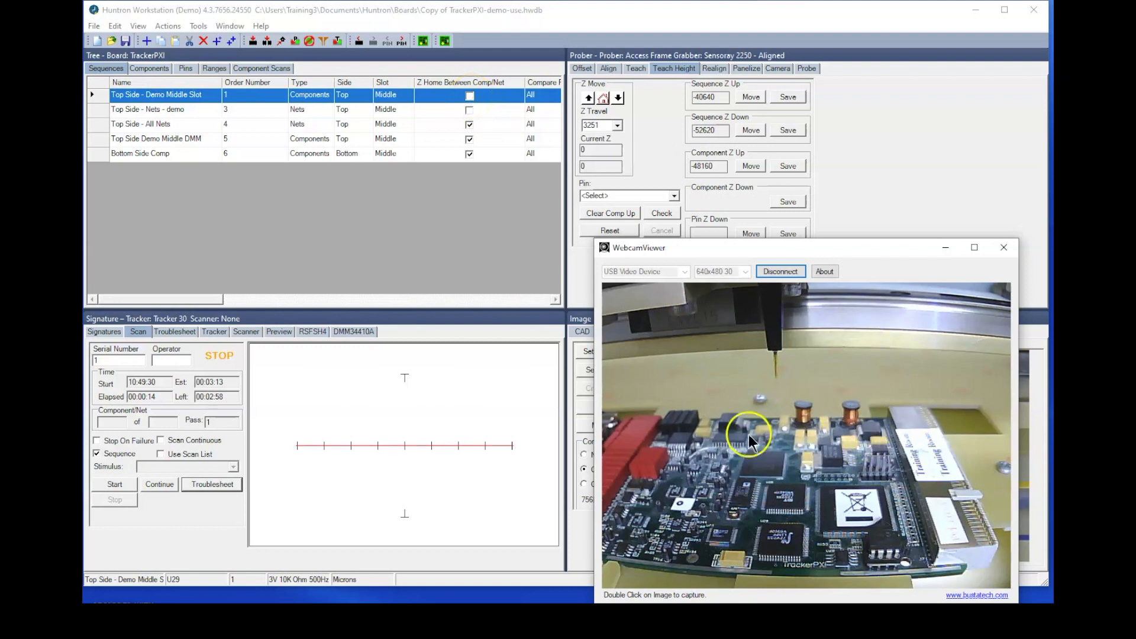
pyautogui.moveTo(819, 441)
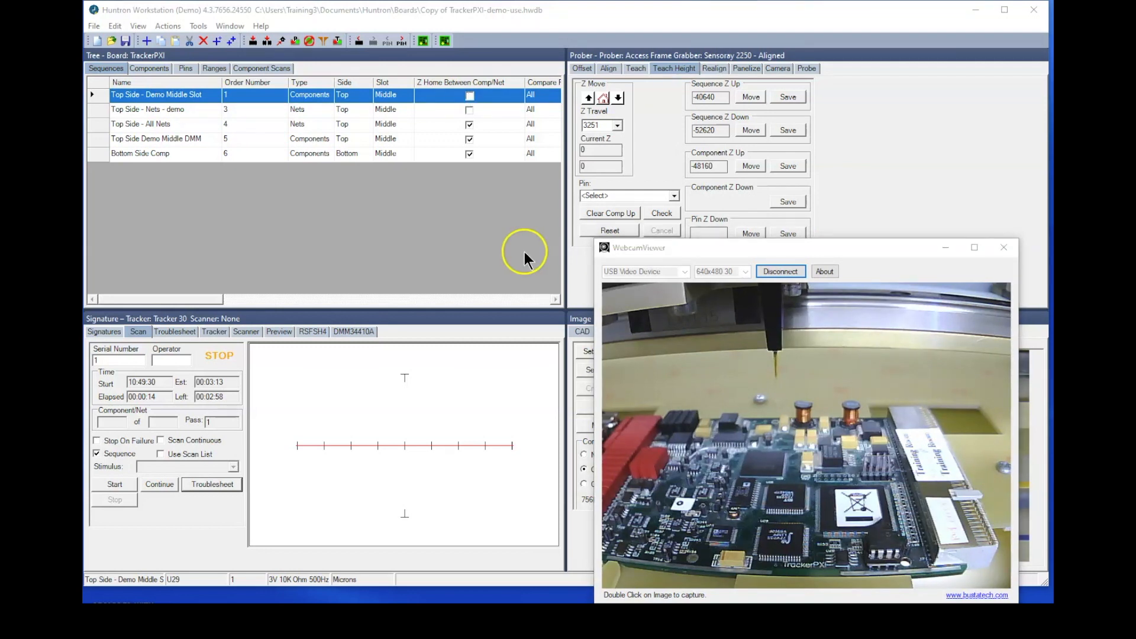
pyautogui.moveTo(305, 195)
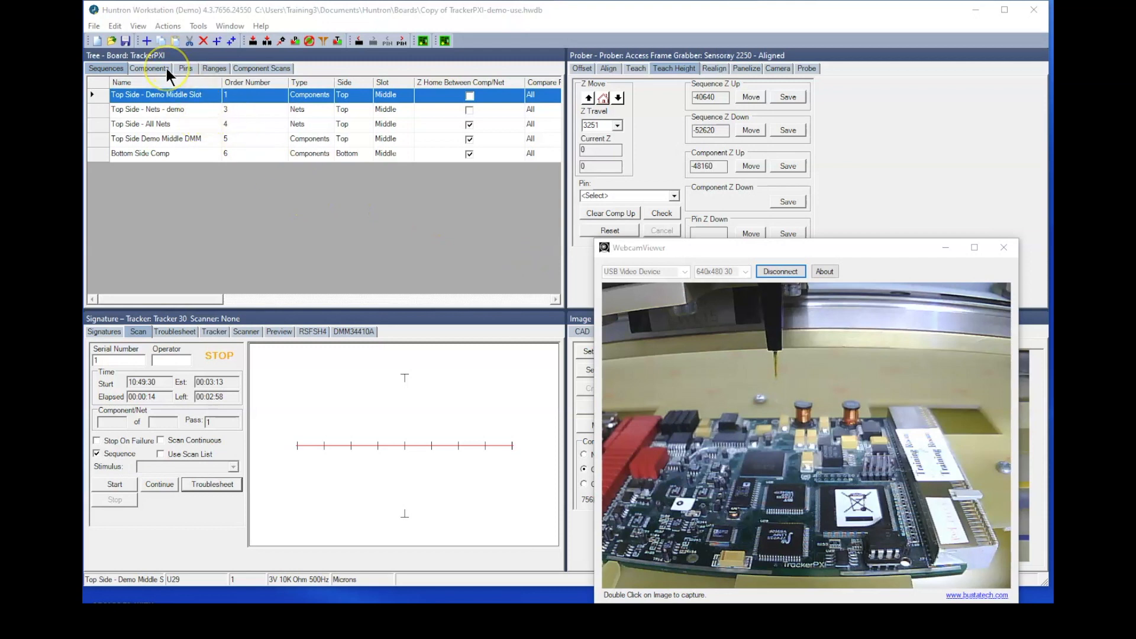
# Step: Set component Order Number by board location, renumbering 1 to 8 with U28 second
pyautogui.click(149, 69)
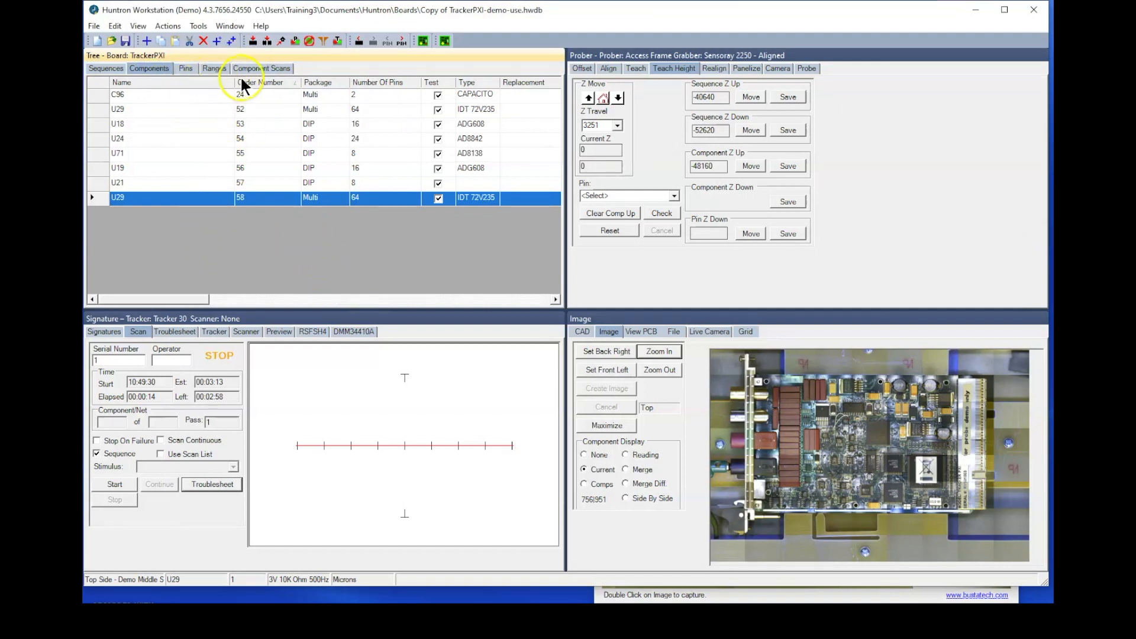
pyautogui.rightClick(263, 82)
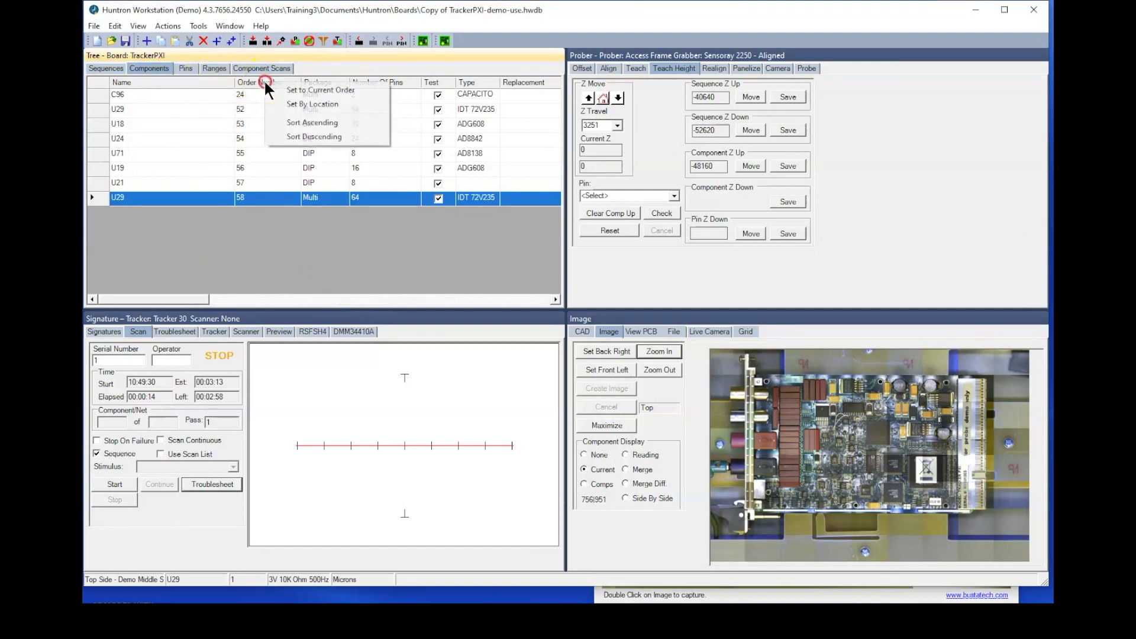
pyautogui.moveTo(311, 105)
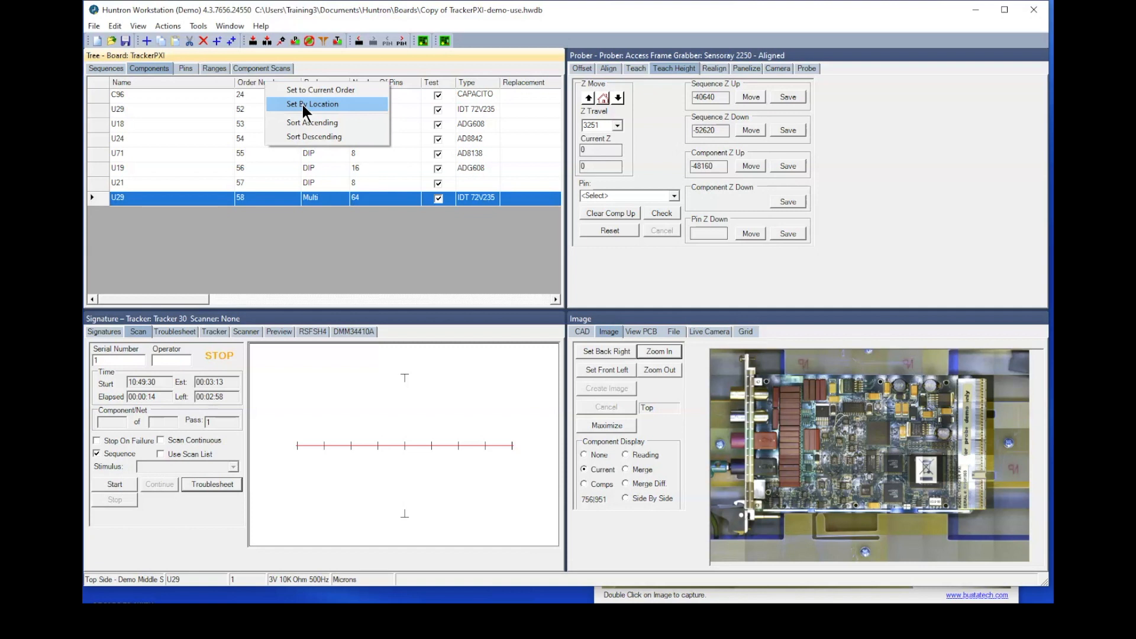
pyautogui.moveTo(312, 104)
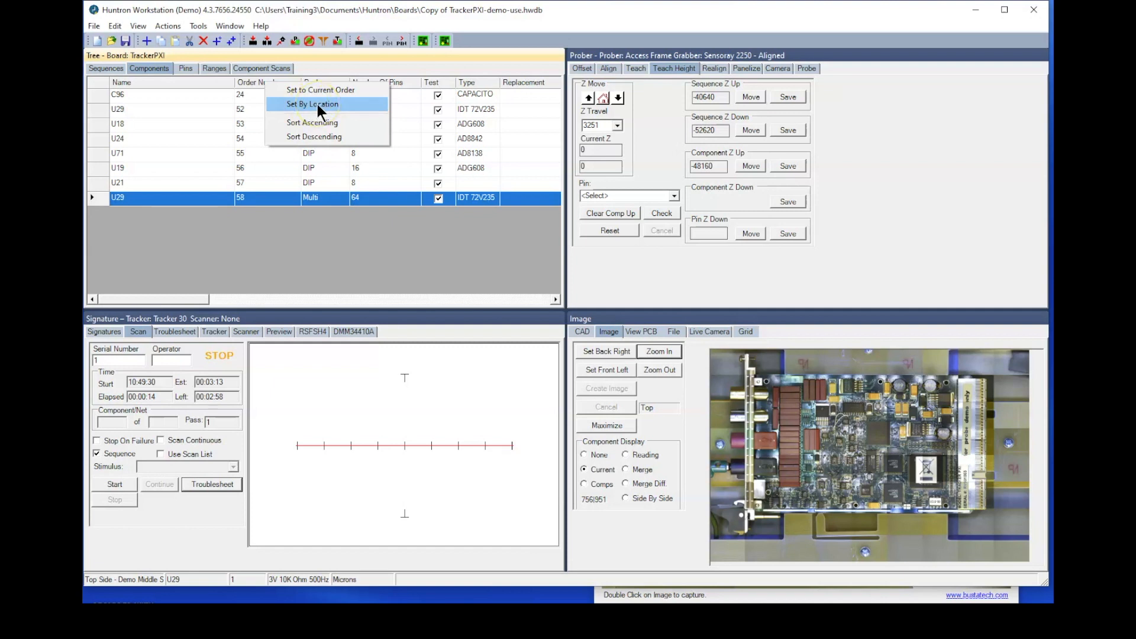
pyautogui.click(311, 104)
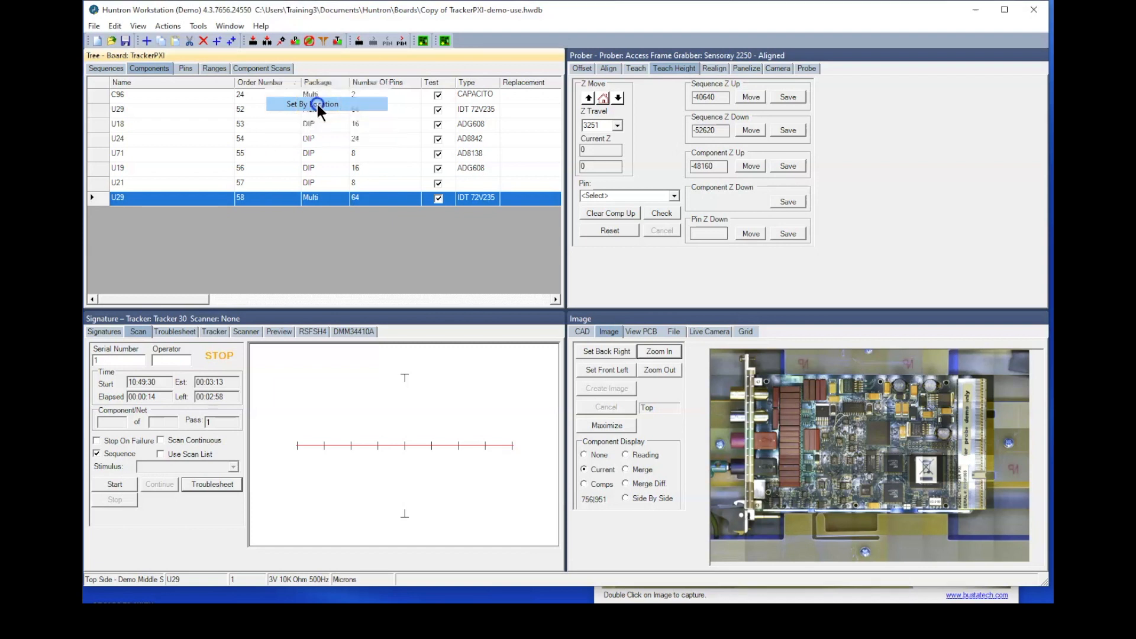
pyautogui.click(327, 104)
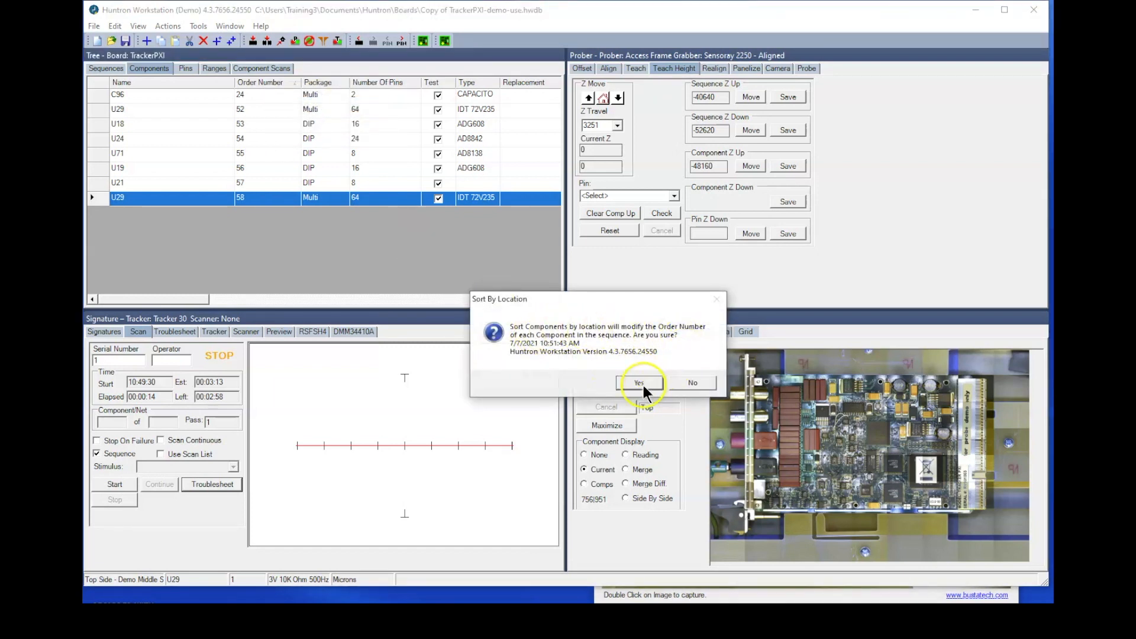
pyautogui.click(638, 383)
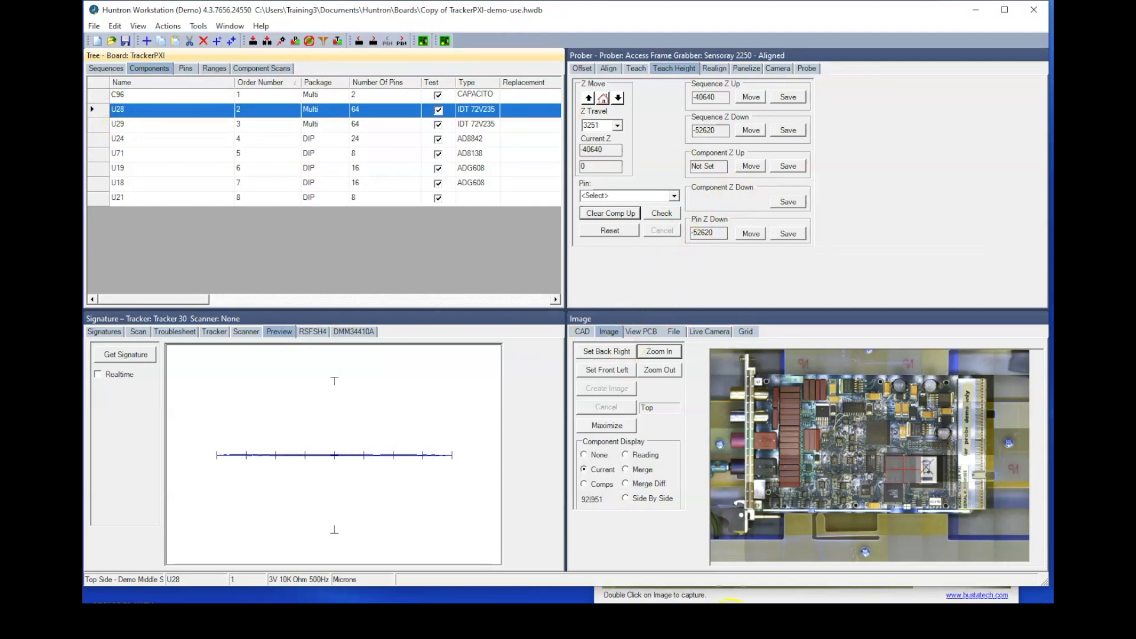
# Step: Select pin 1 of U28 and move the probe to the 40640 Sequence Z Up height
pyautogui.click(751, 97)
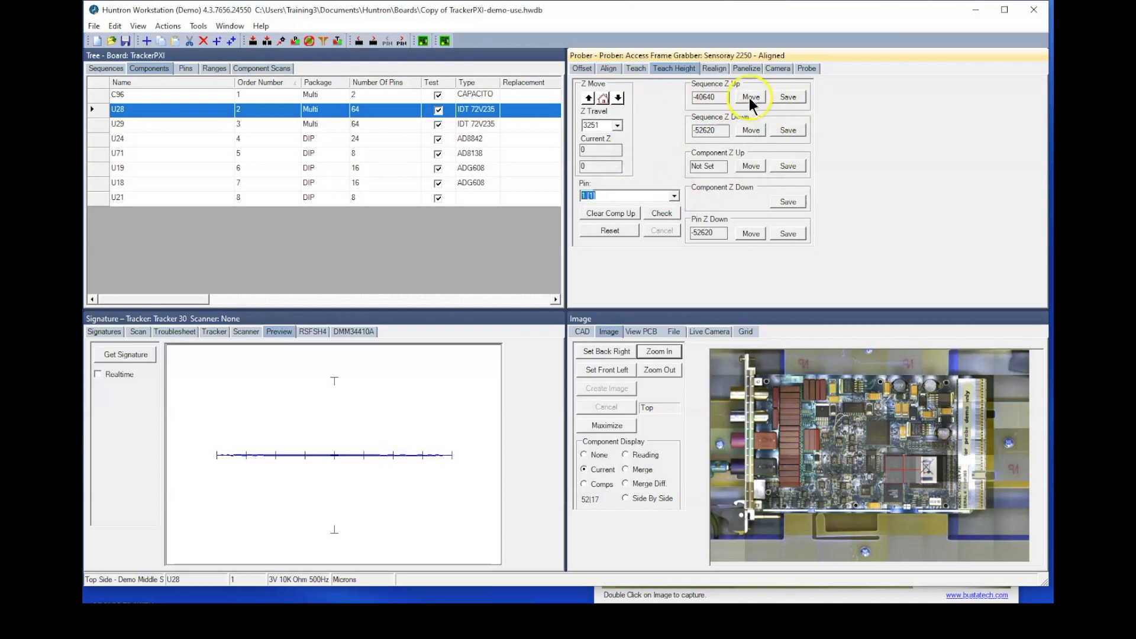
pyautogui.click(751, 96)
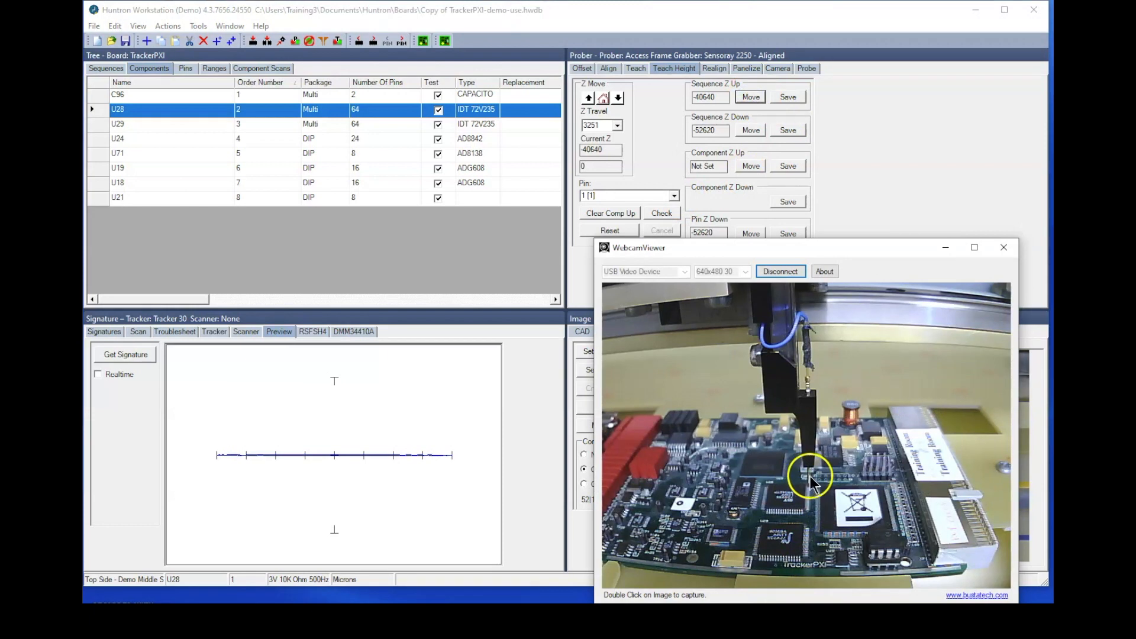
pyautogui.moveTo(809, 499)
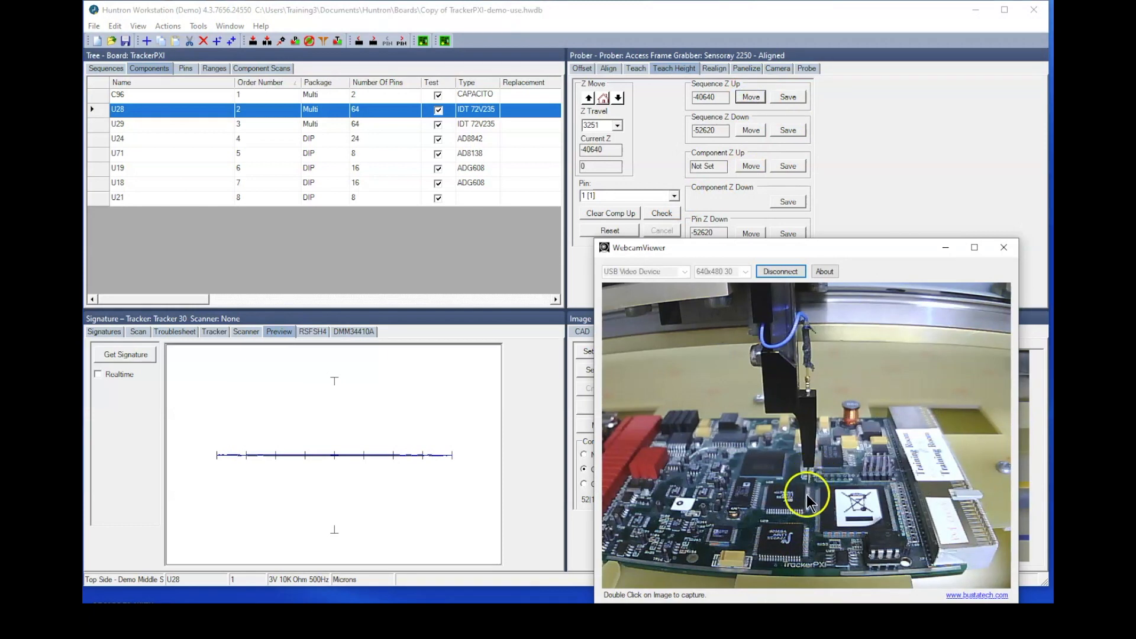
pyautogui.moveTo(810, 464)
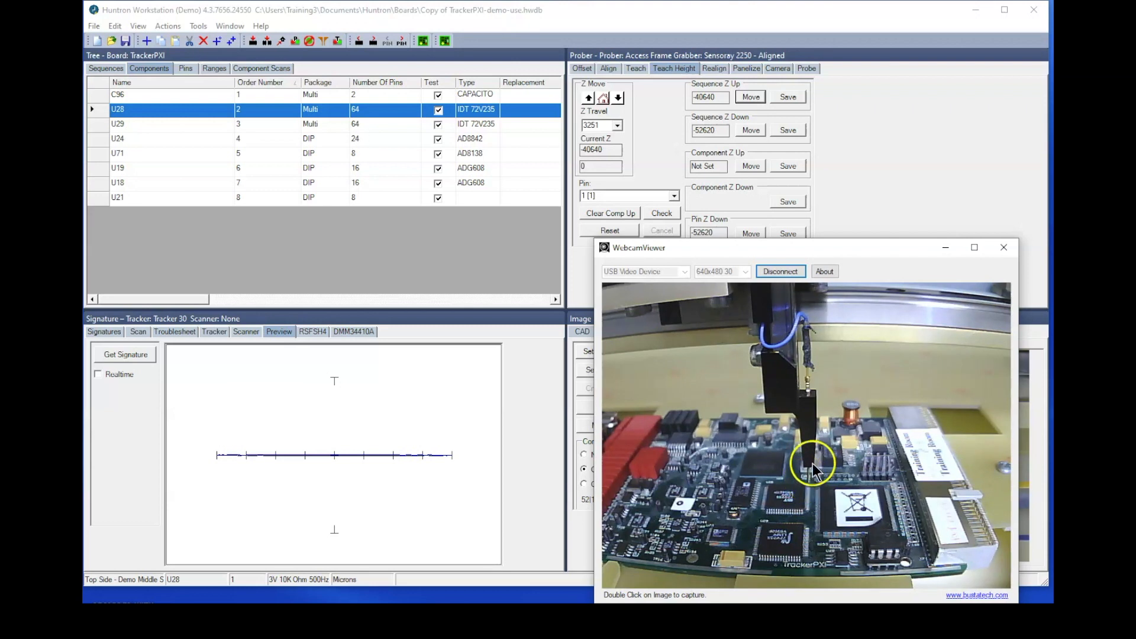
pyautogui.moveTo(814, 505)
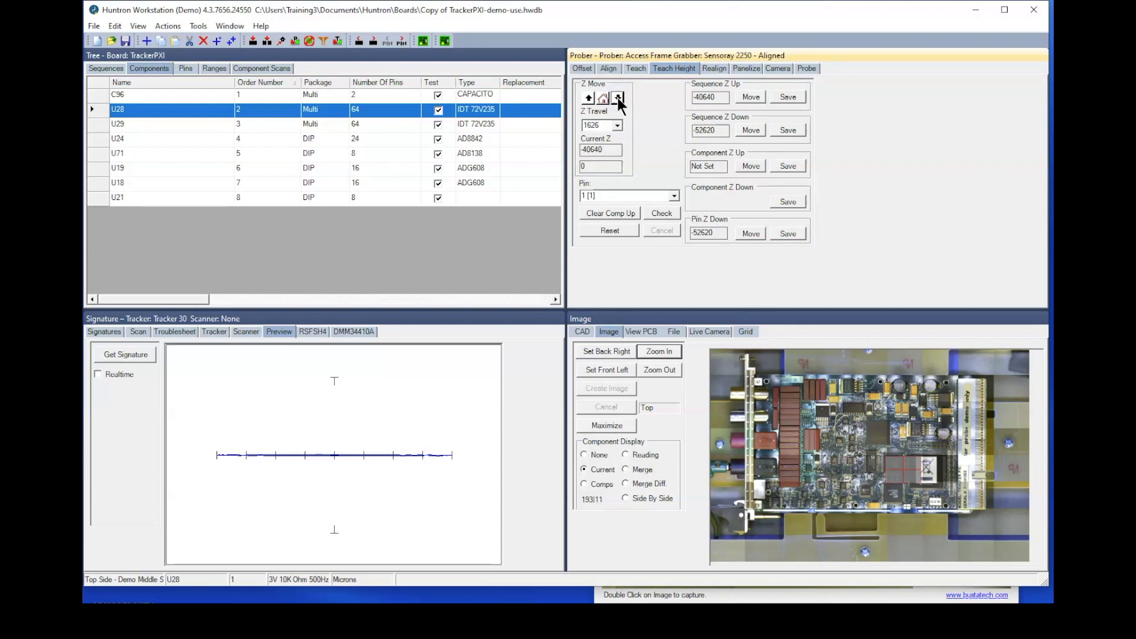
# Step: Step the probe down three times to sit just above U28 and save 48770 as its Component Z Up
pyautogui.click(618, 98)
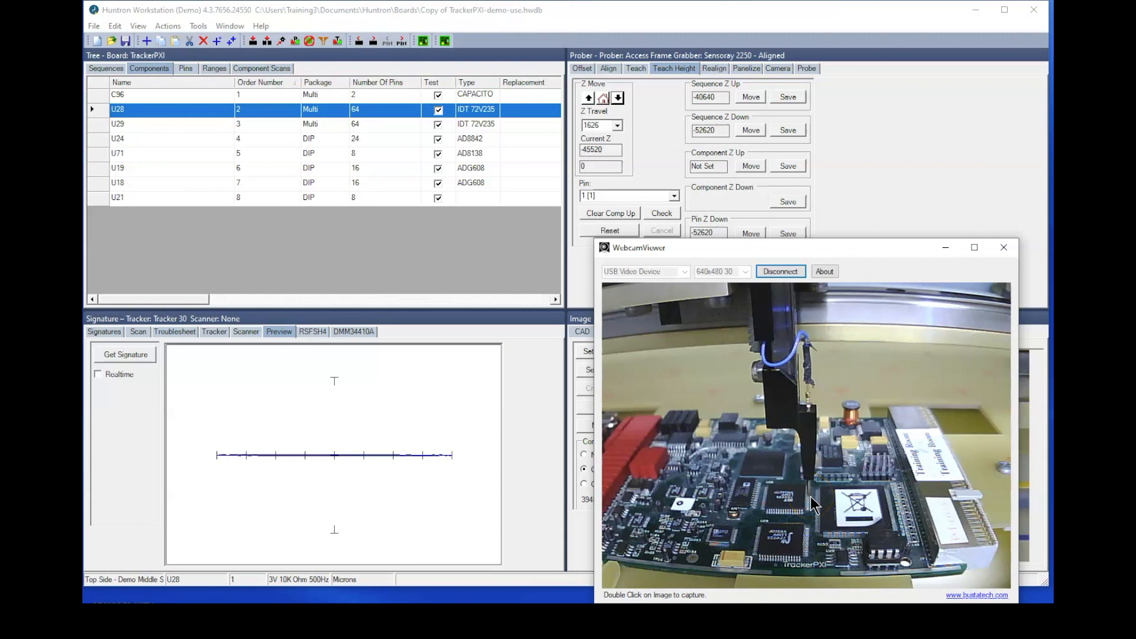
pyautogui.moveTo(654, 136)
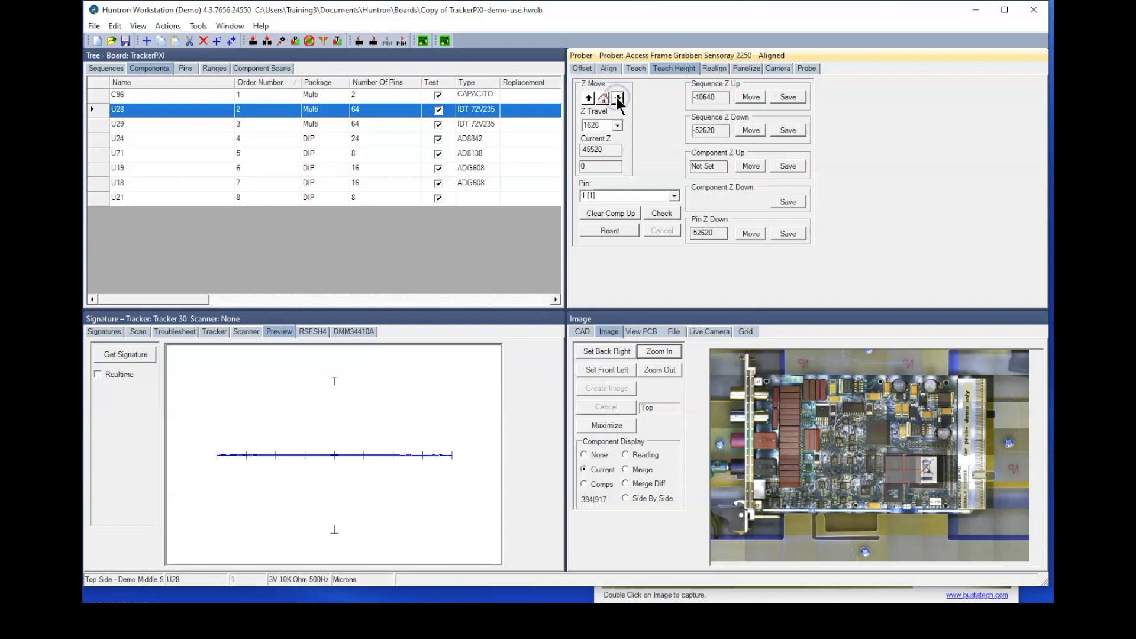
pyautogui.click(617, 97)
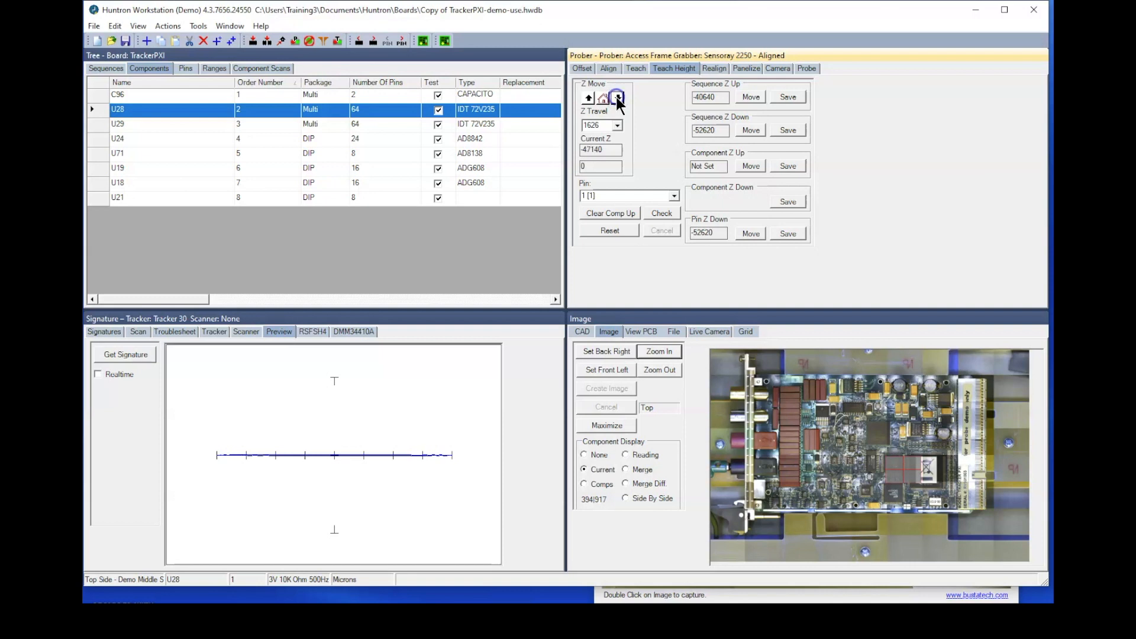
pyautogui.click(617, 97)
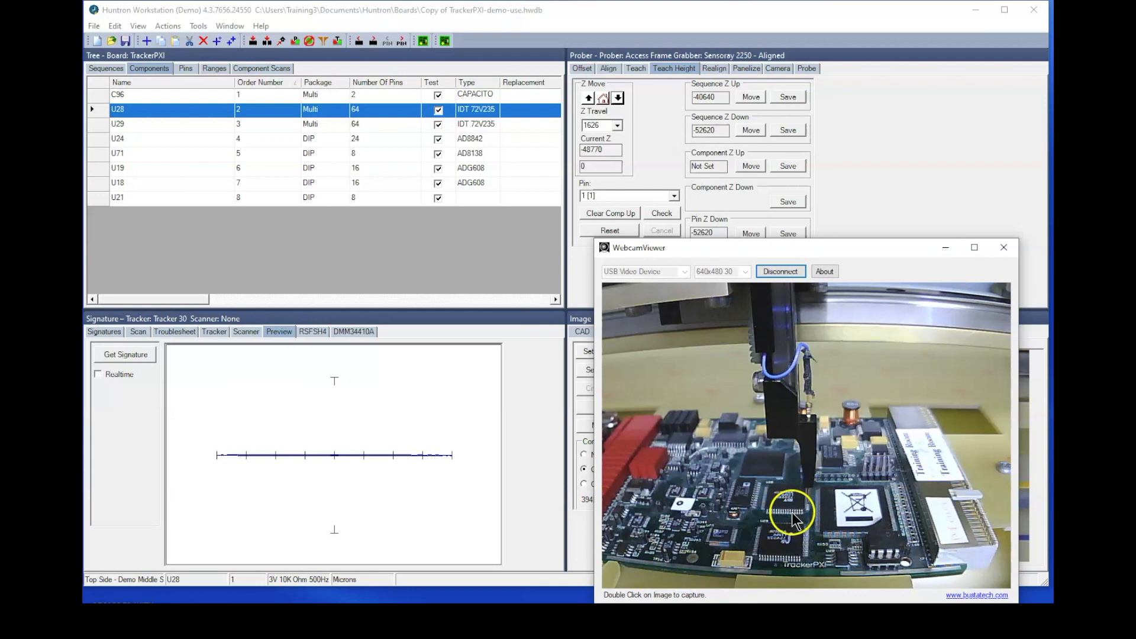
pyautogui.moveTo(809, 508)
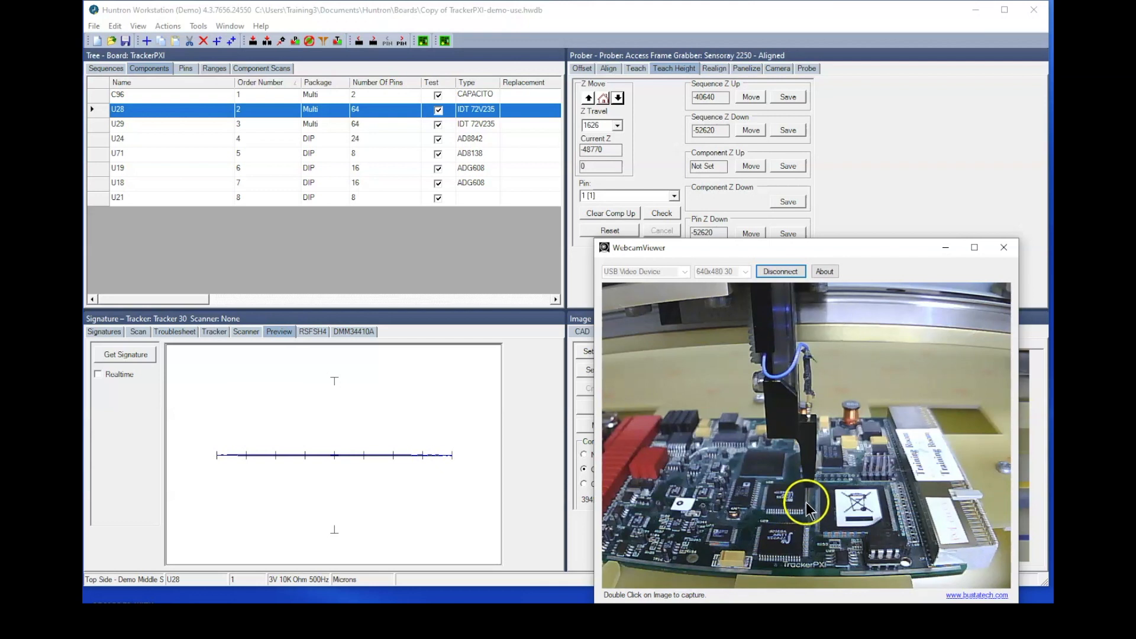
pyautogui.moveTo(801, 515)
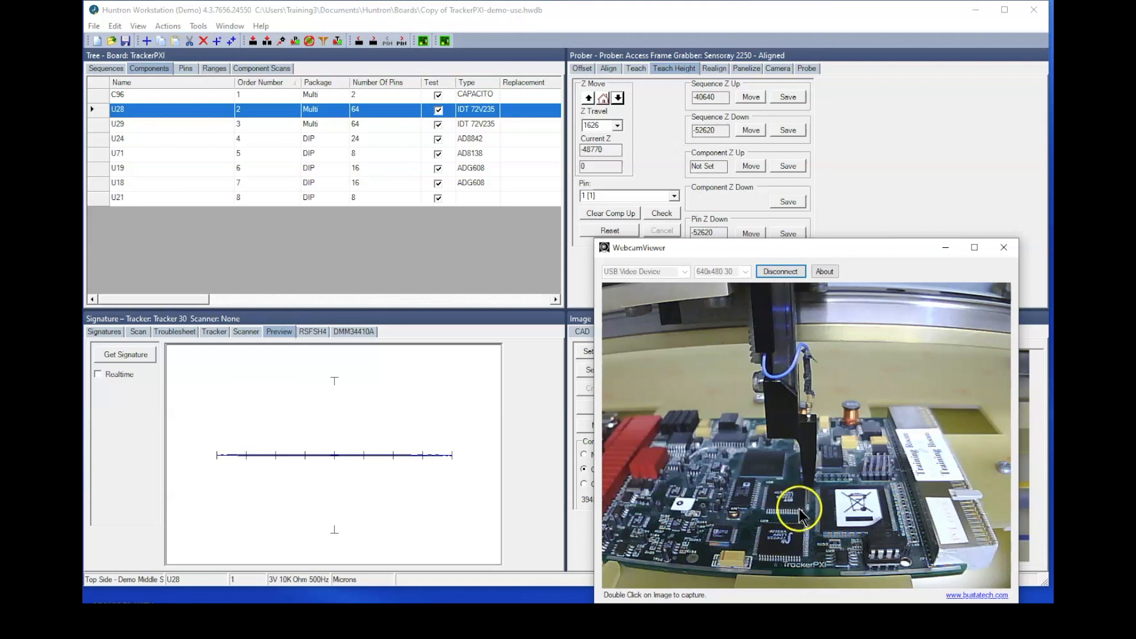
pyautogui.moveTo(851, 228)
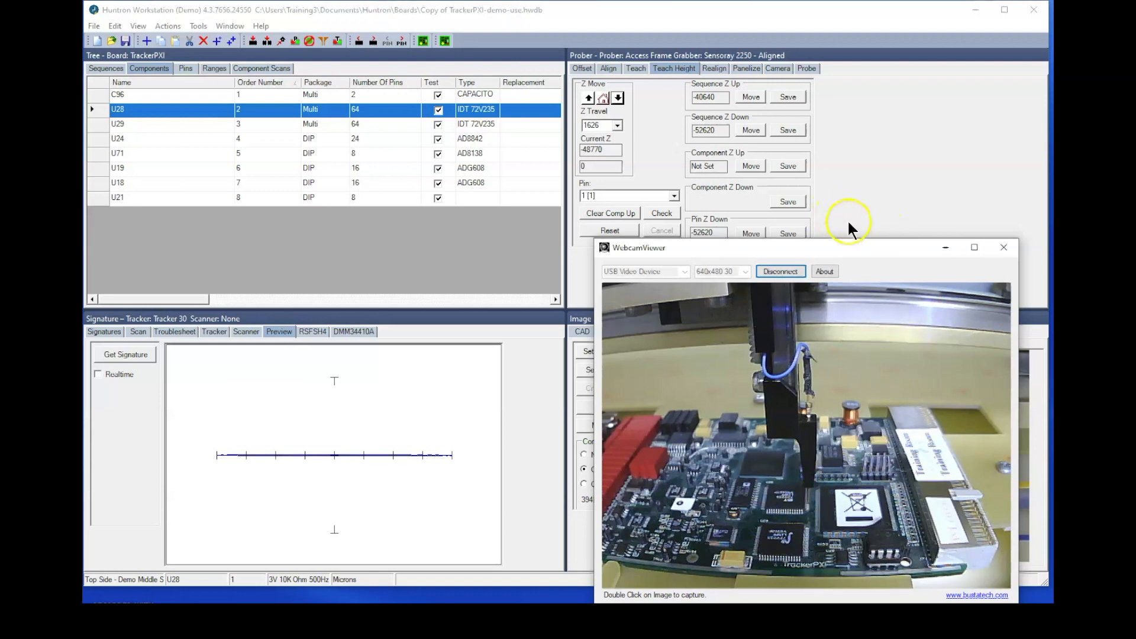
pyautogui.click(1004, 248)
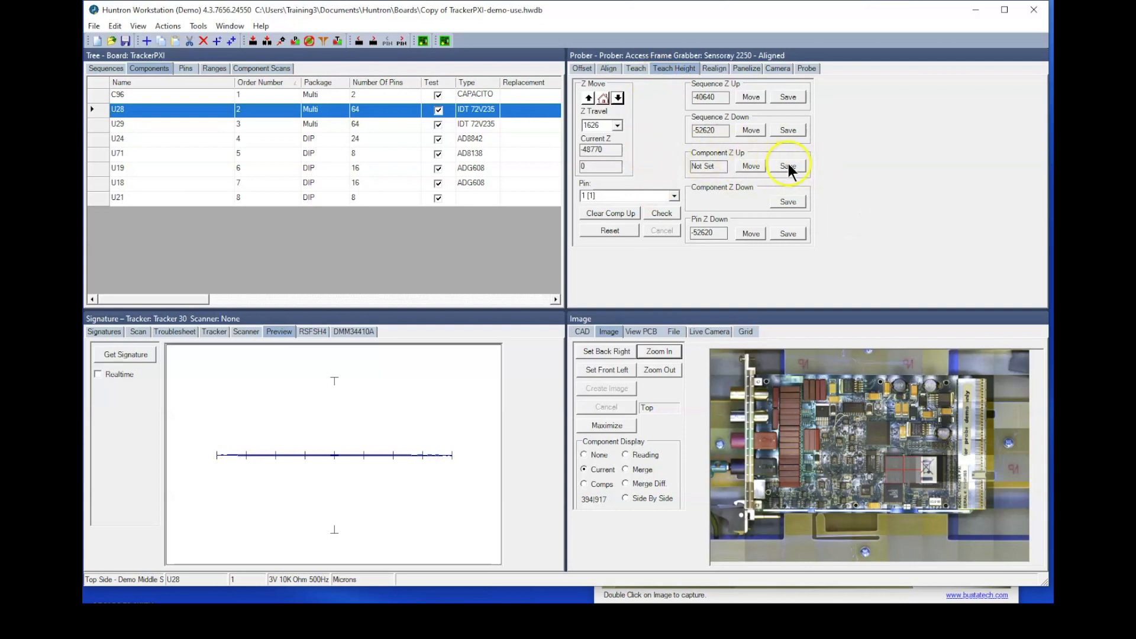
pyautogui.click(788, 166)
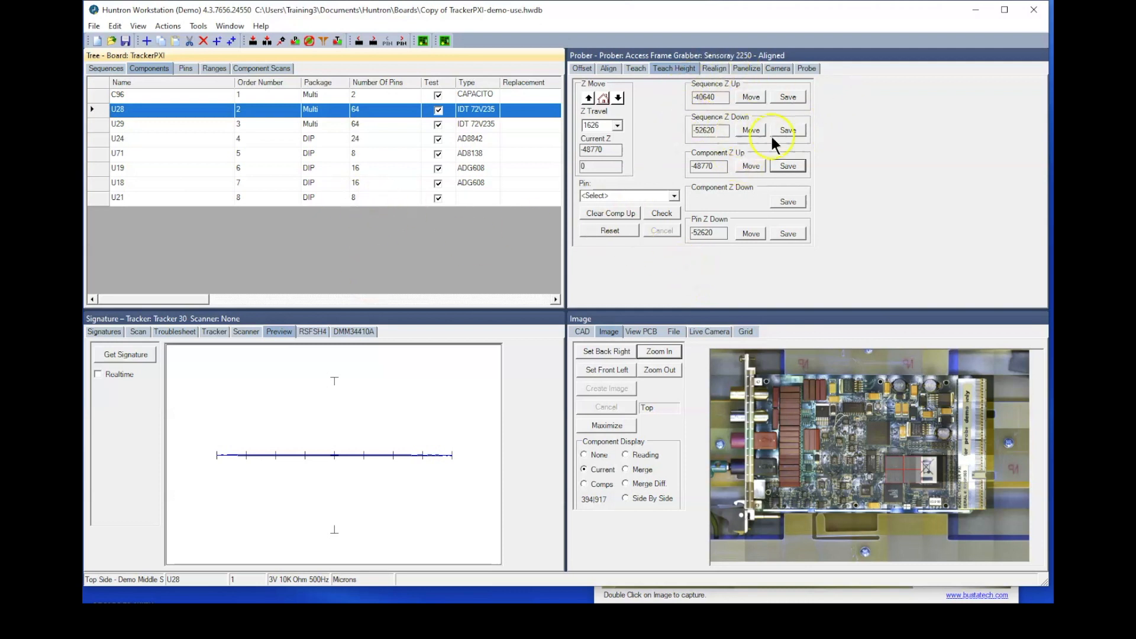
pyautogui.moveTo(848, 179)
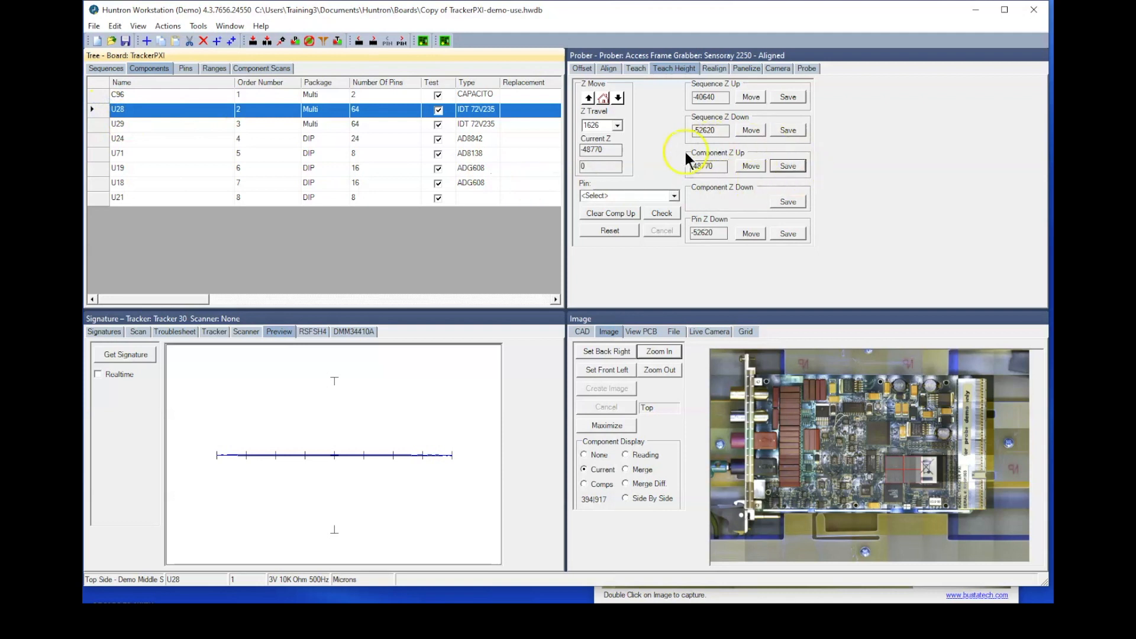
pyautogui.moveTo(823, 211)
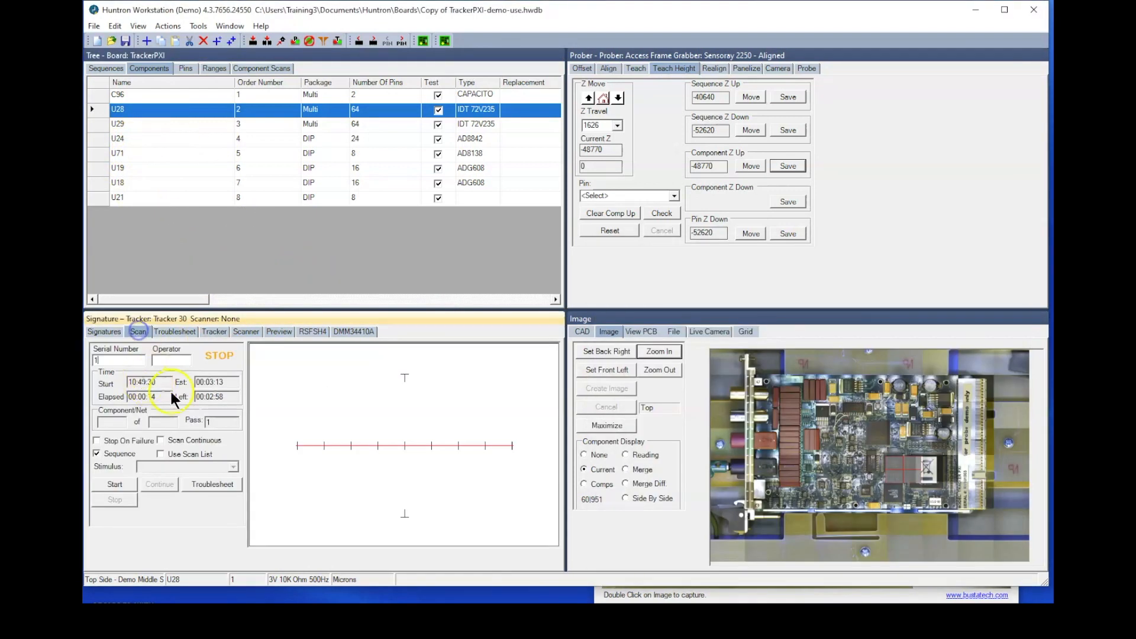
# Step: Scan U28 alone with Sequence unchecked, confirm Connect to Component, then cancel the running scan
pyautogui.click(96, 453)
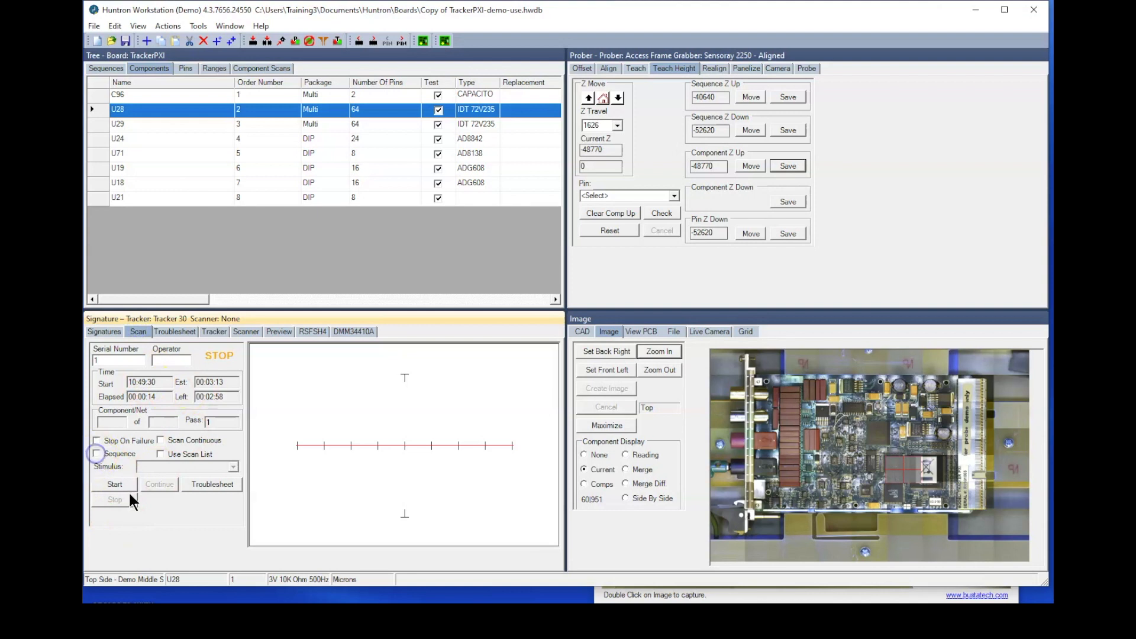
pyautogui.click(114, 484)
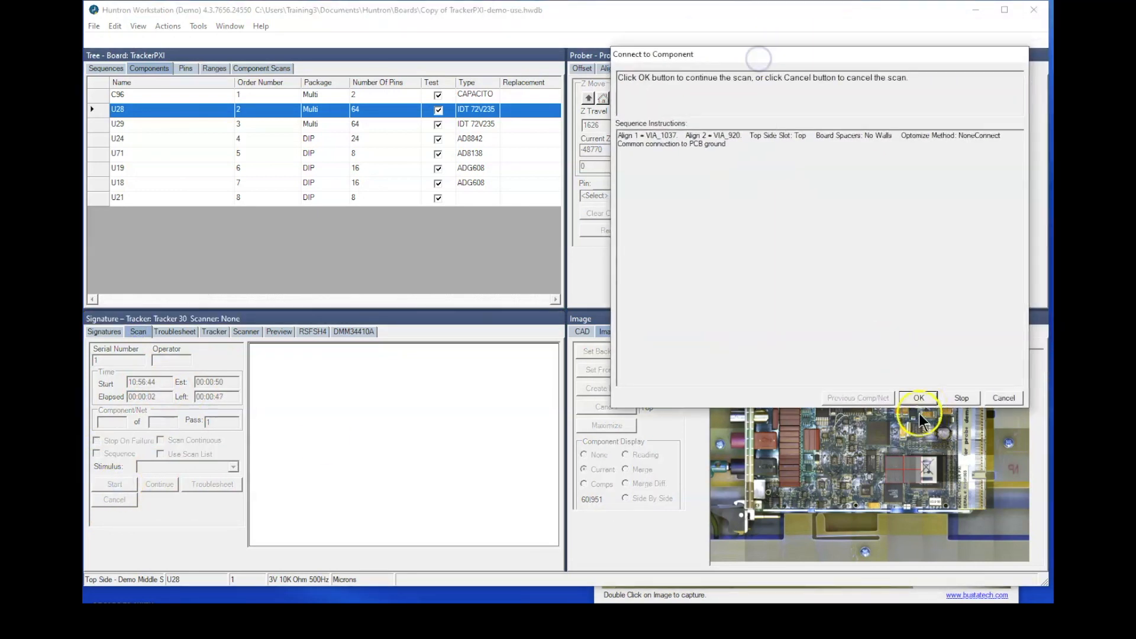
pyautogui.click(919, 398)
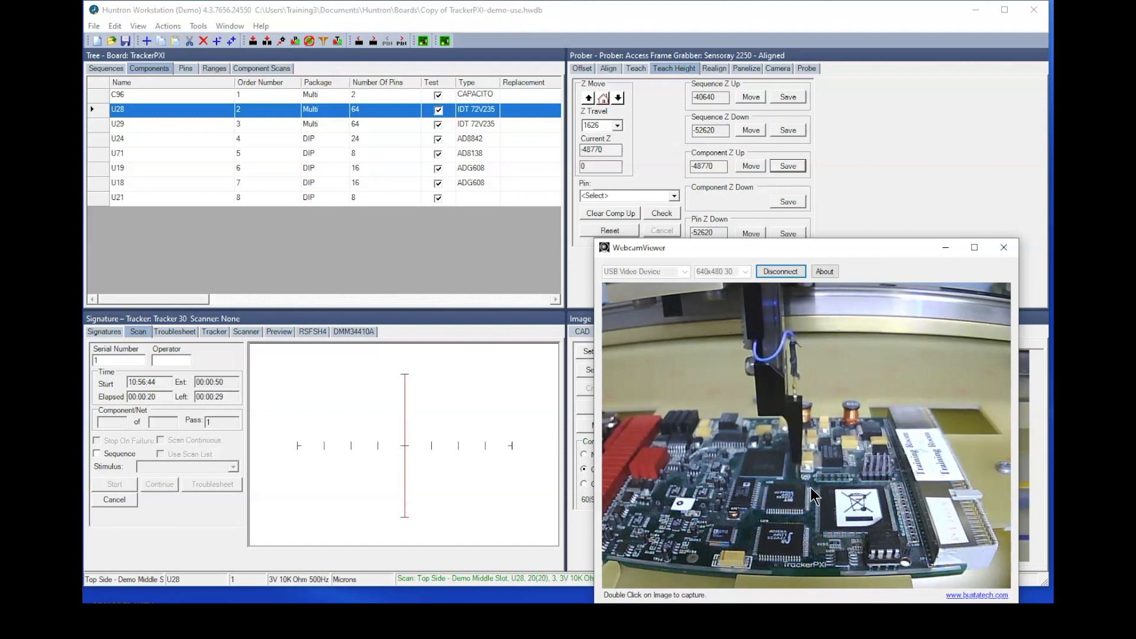
pyautogui.click(114, 499)
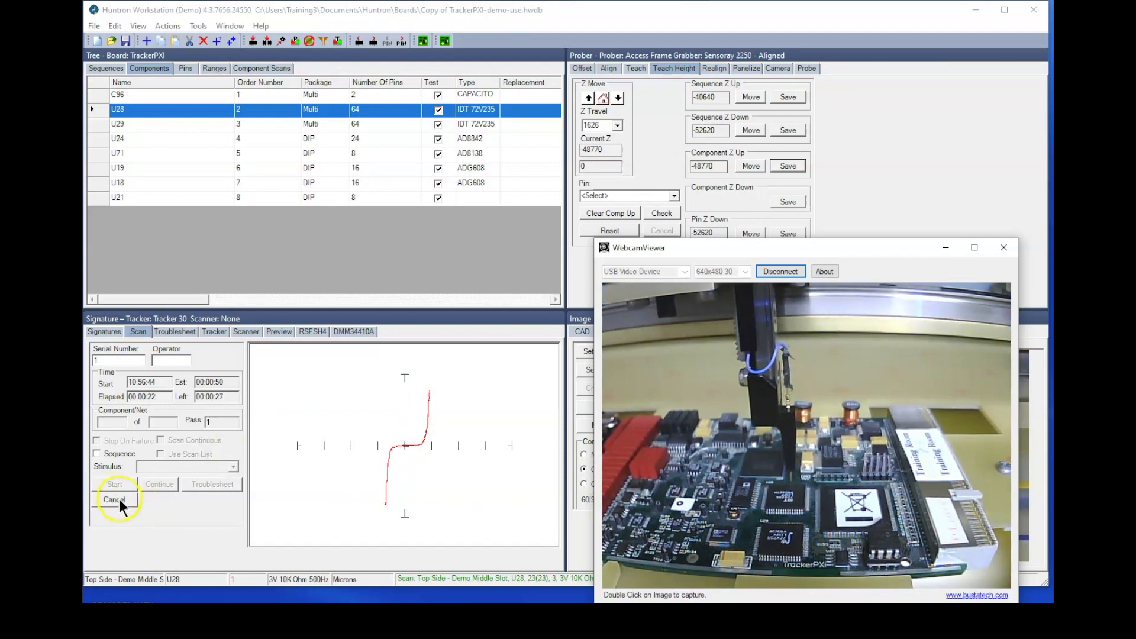